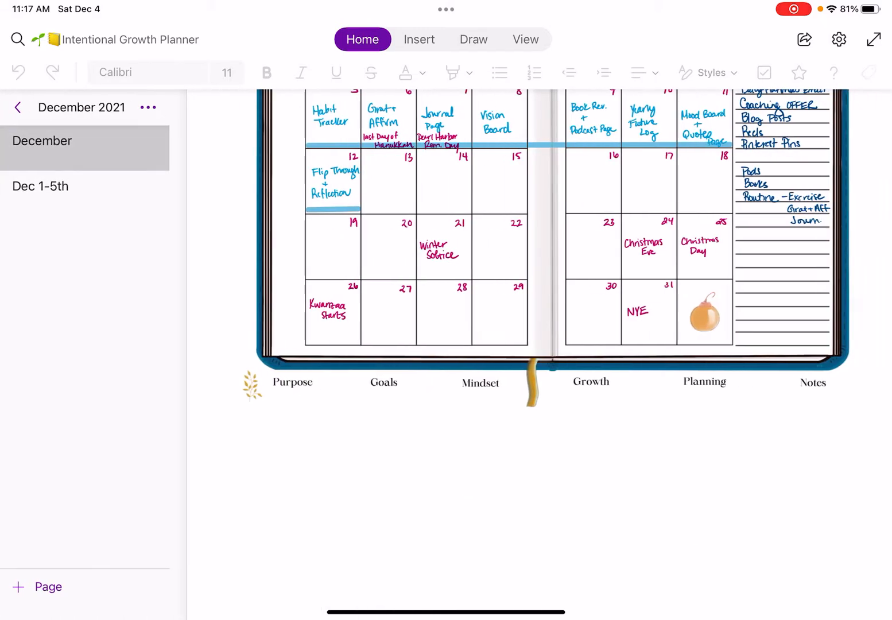
- Scroll through the December calendar page toward the Purpose section's My Ideal Day page
{"action": "scroll", "scroll_direction": "down", "scroll_amount": 3}
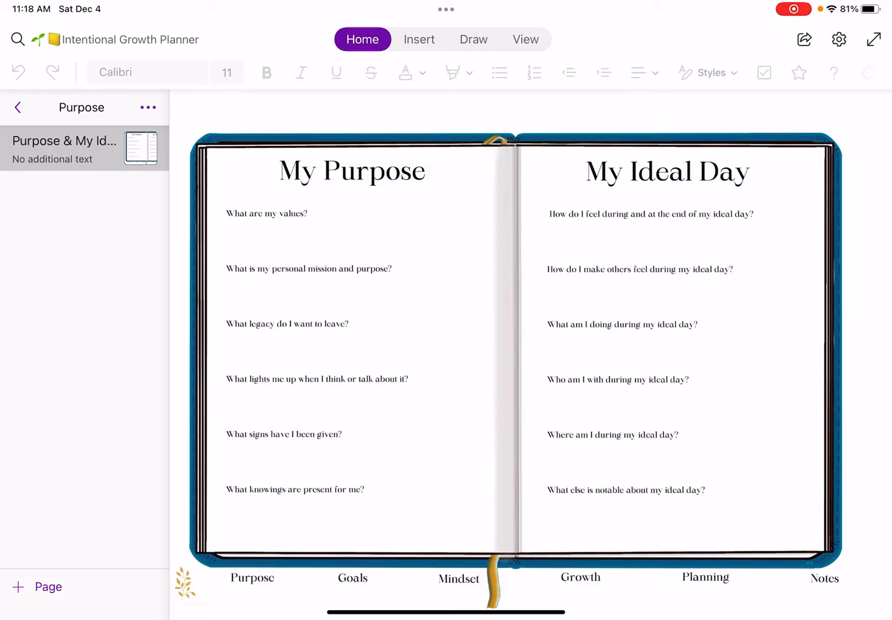
- Show the notebook's section list and open the Goals section's Goal Setting page
{"action": "left_click", "coordinate": [17, 108]}
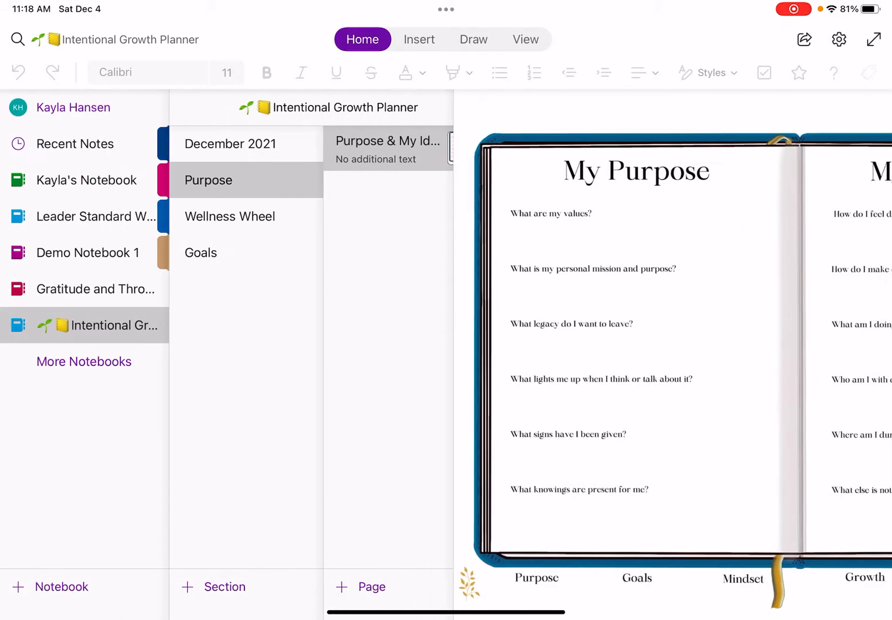
{"action": "left_click", "coordinate": [229, 217]}
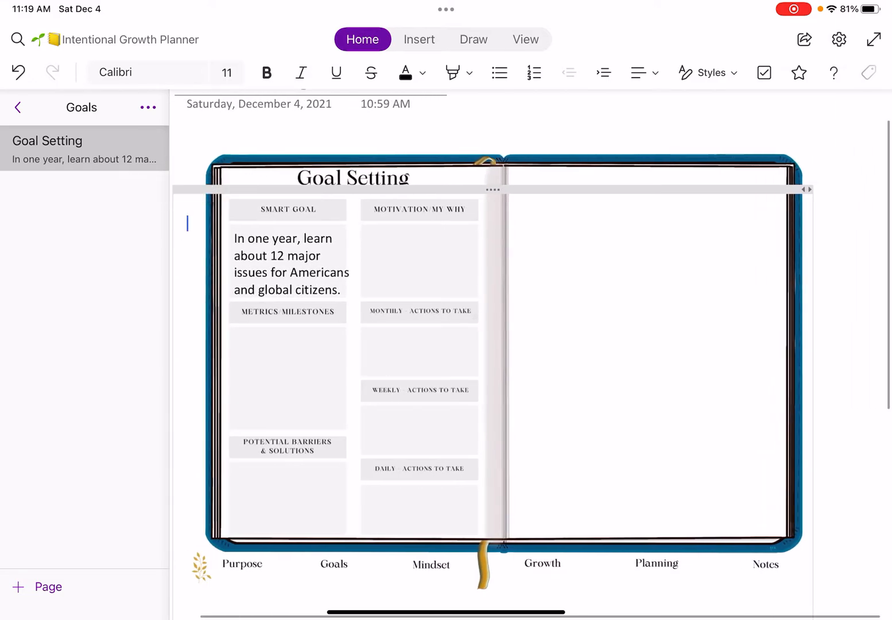
- Beside the planner, type 'Smart' followed by Specific, Measurable, Achievable, Relatable/Relative/Relevant, Timebound
{"action": "left_click", "coordinate": [187, 224]}
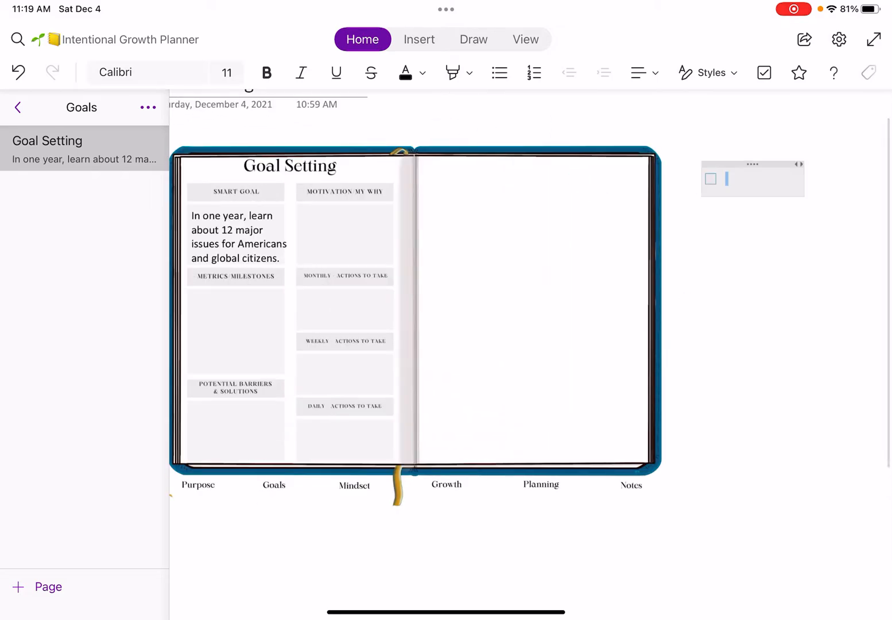
{"action": "type", "text": "Smart"}
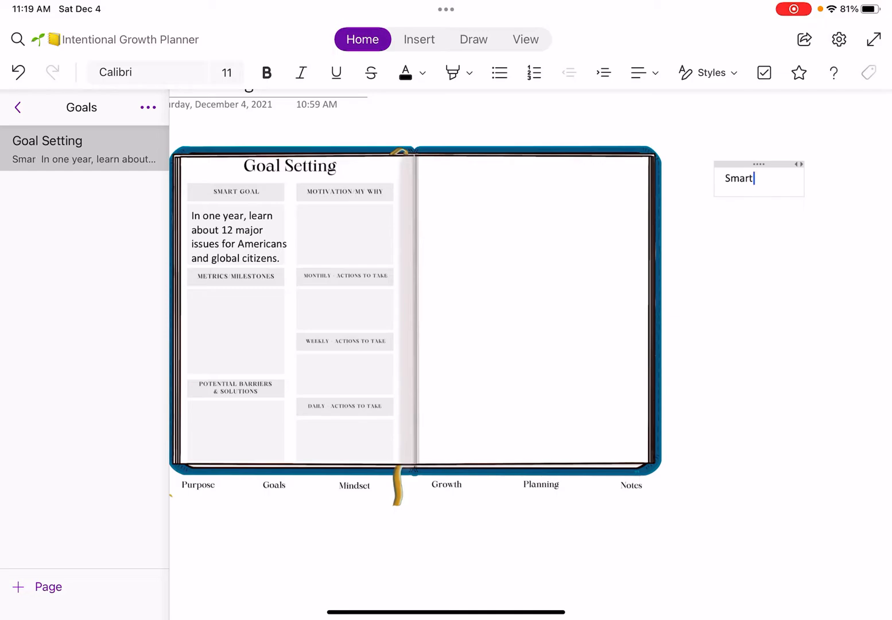
{"action": "type", "text": "S"}
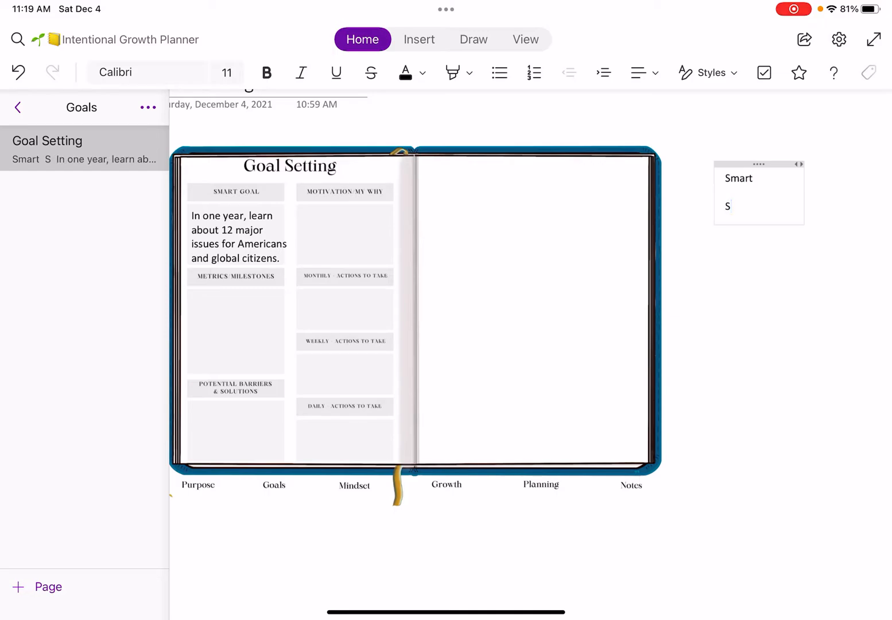
{"action": "type", "text": "pecifi"}
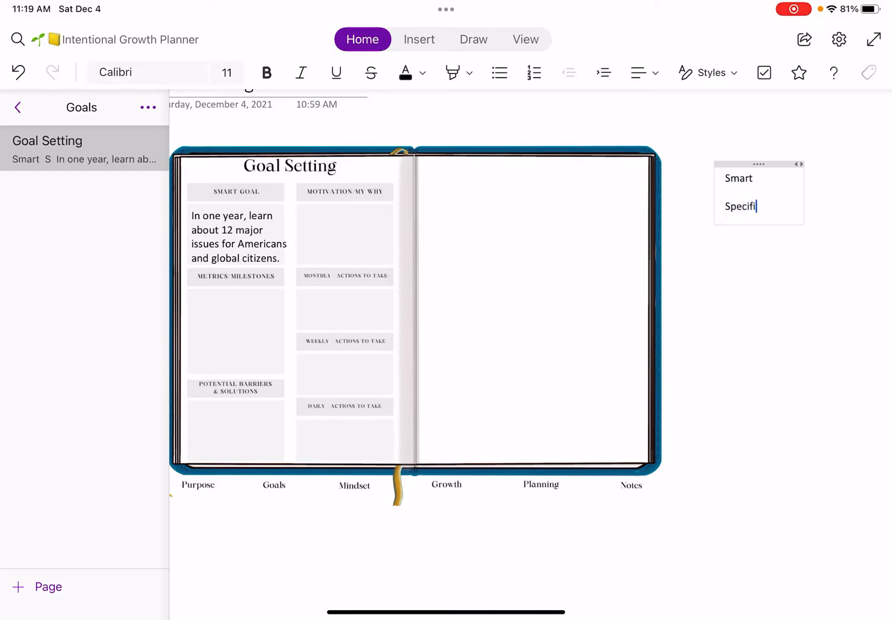
{"action": "type", "text": "Measurable"}
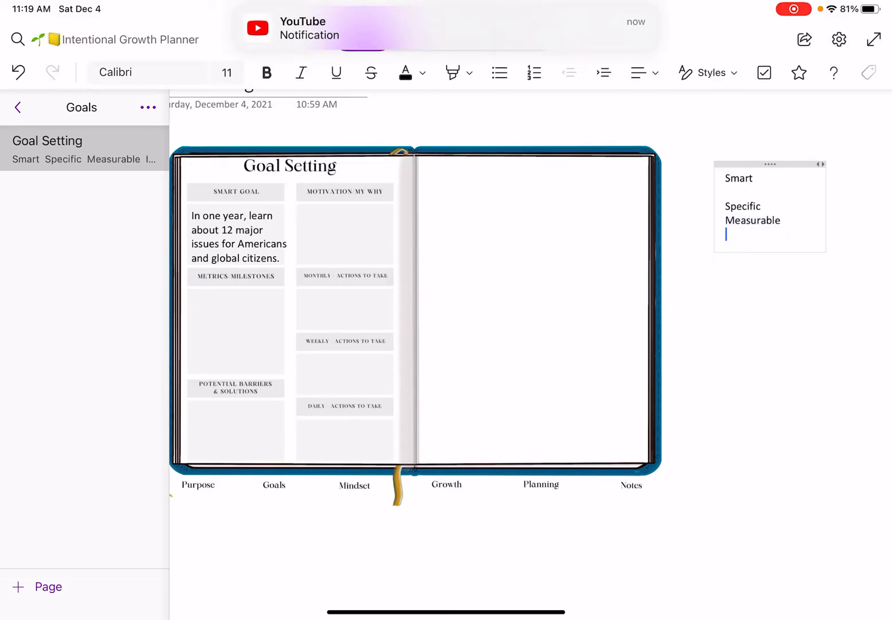
{"action": "type", "text": "Acheive"}
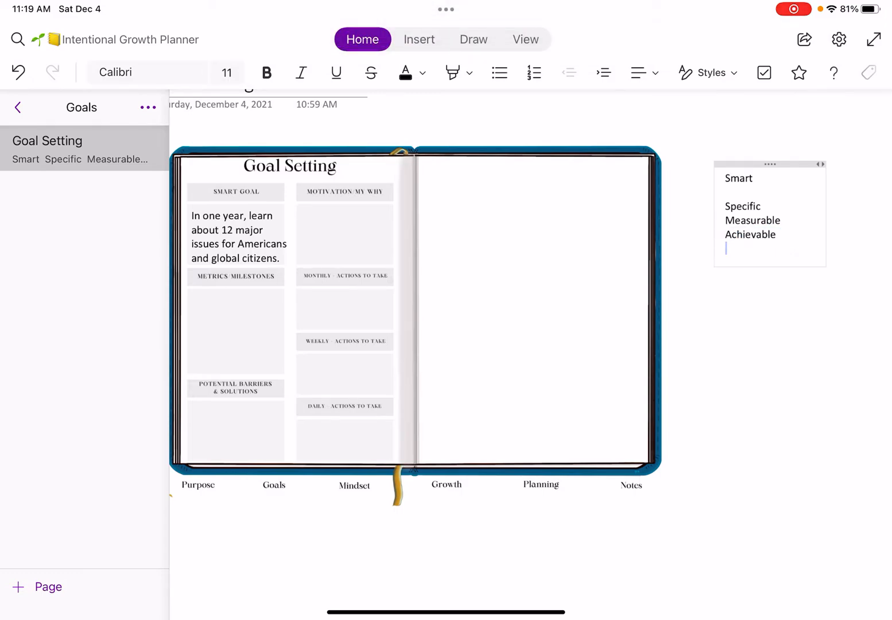
{"action": "type", "text": "Relatable,"}
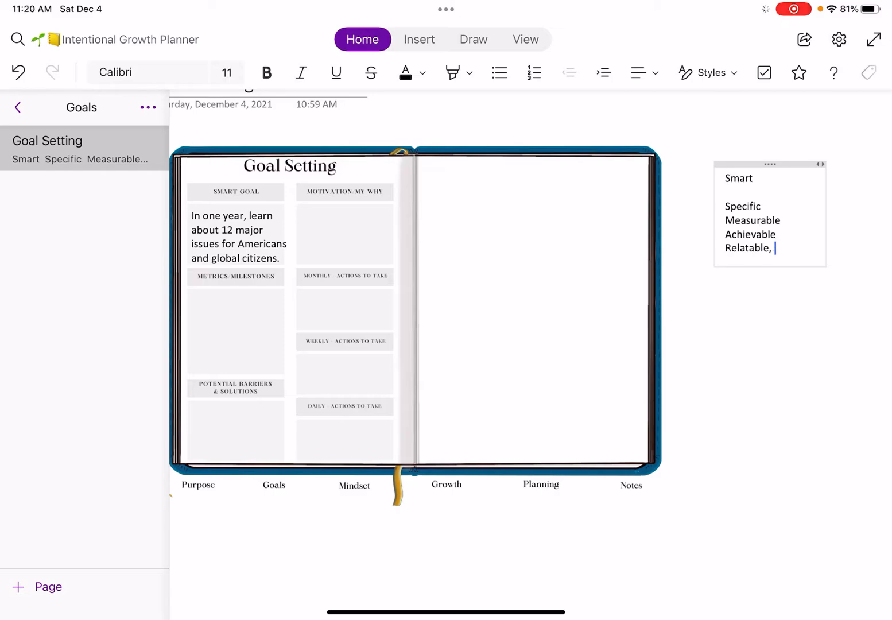
{"action": "type", "text": "Relative, Rele"}
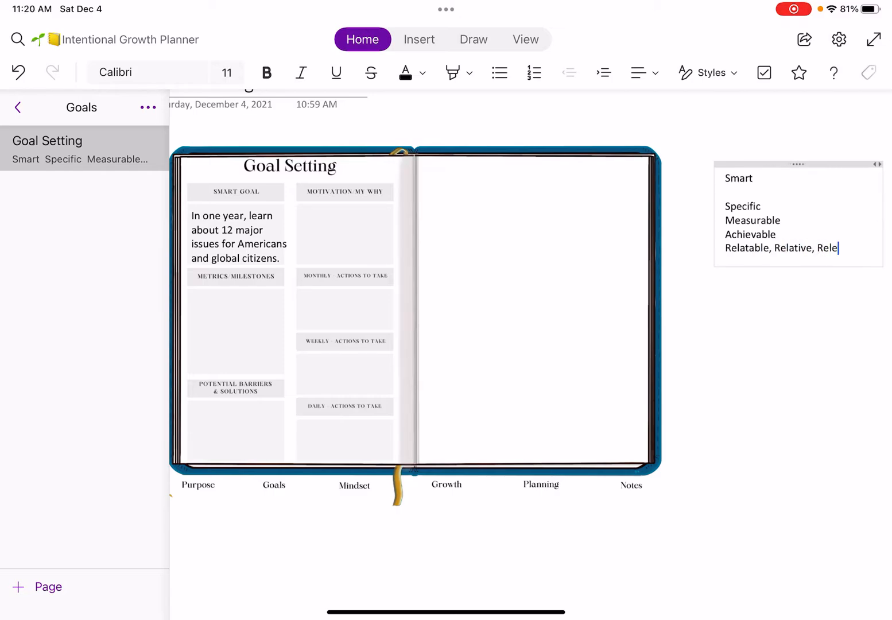
{"action": "type", "text": "vant"}
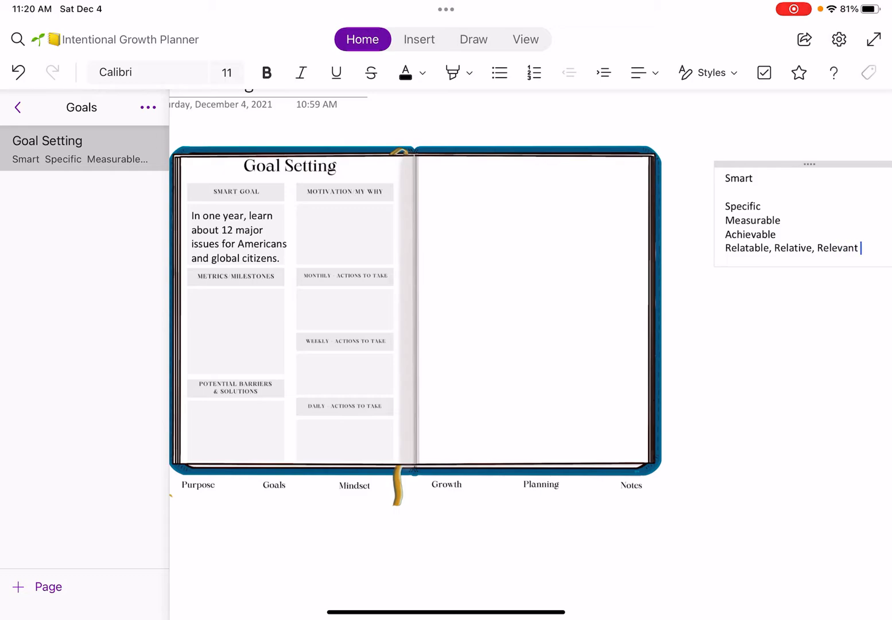
{"action": "type", "text": "T"}
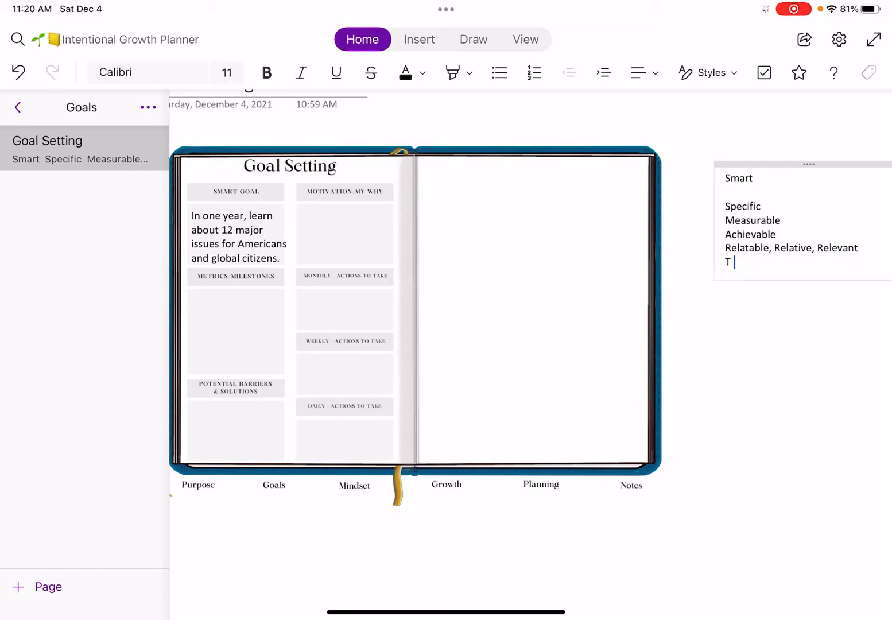
{"action": "type", "text": "imeboun"}
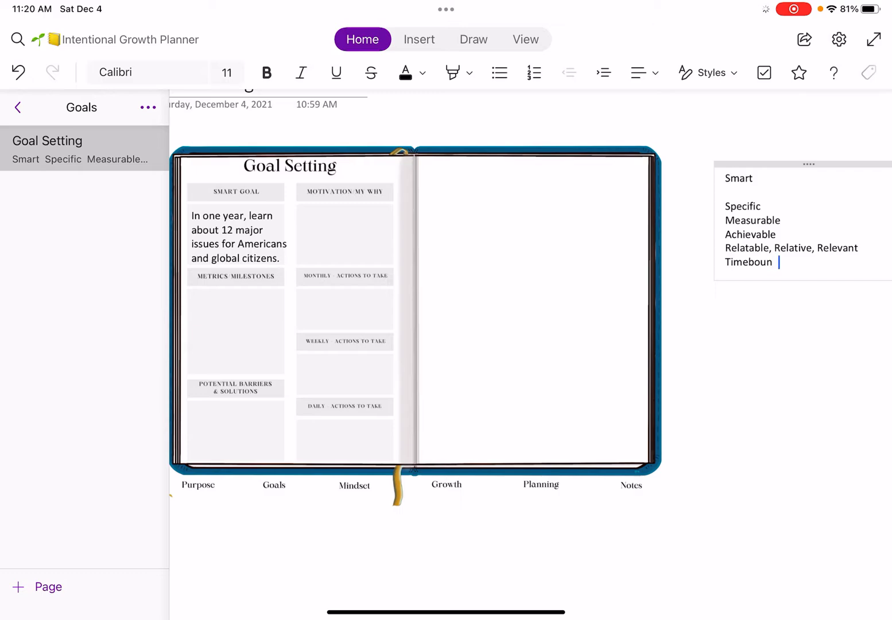
{"action": "type", "text": "d"}
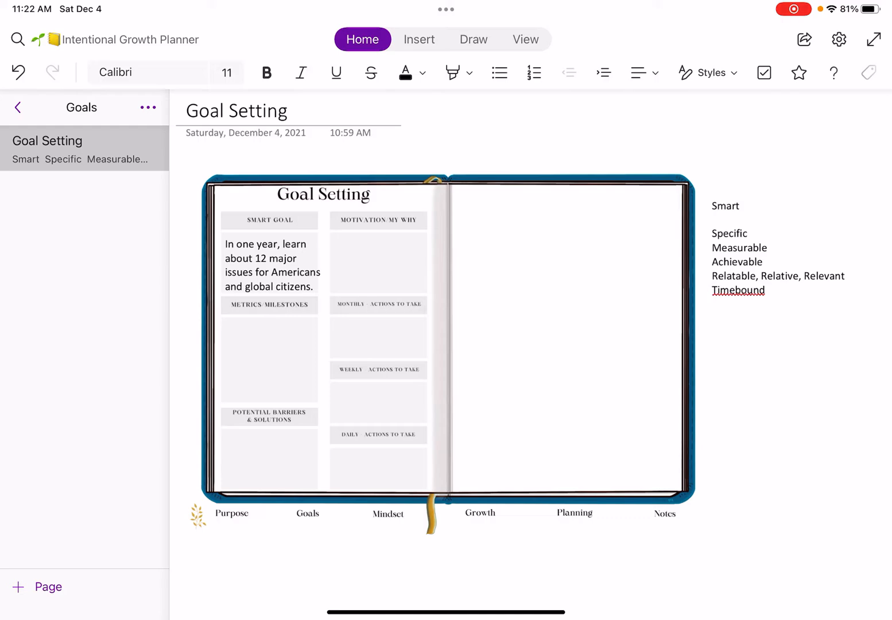
- Type 'Informed citizen, advocate for others, share information, open to additional view points' as the motivation
{"action": "type", "text": "Informed citizen,"}
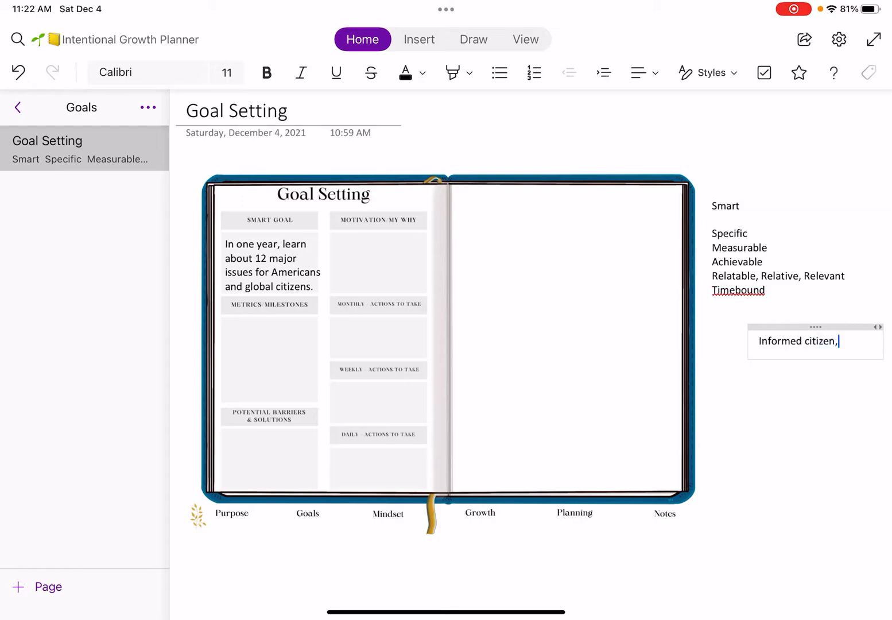
{"action": "type", "text": "advocate for others, sha"}
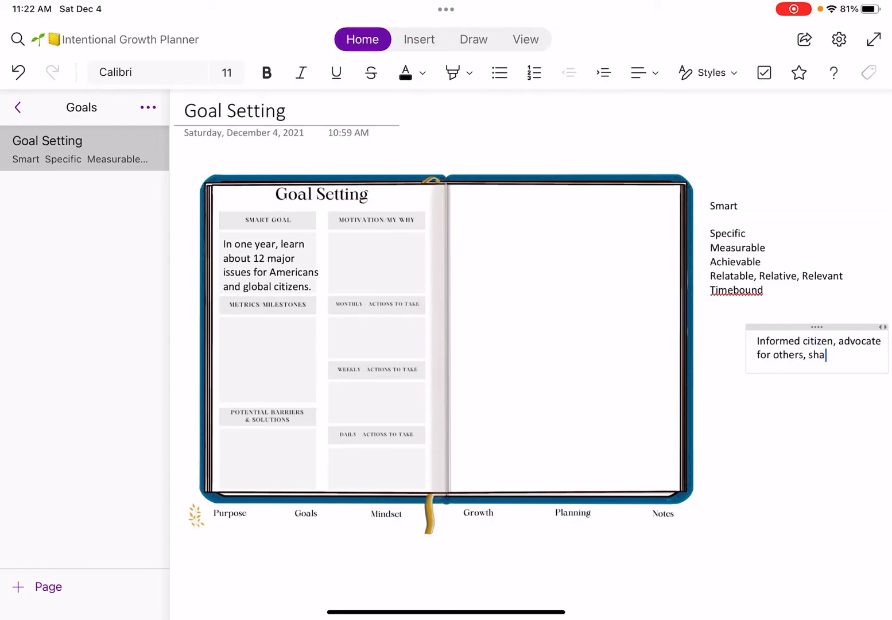
{"action": "type", "text": "re information, open to"}
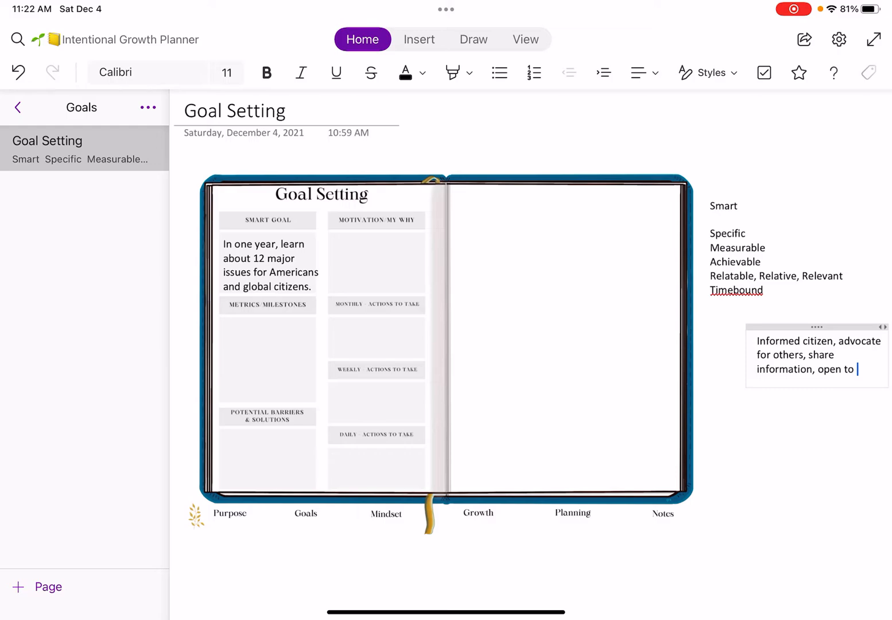
{"action": "type", "text": "additional view"}
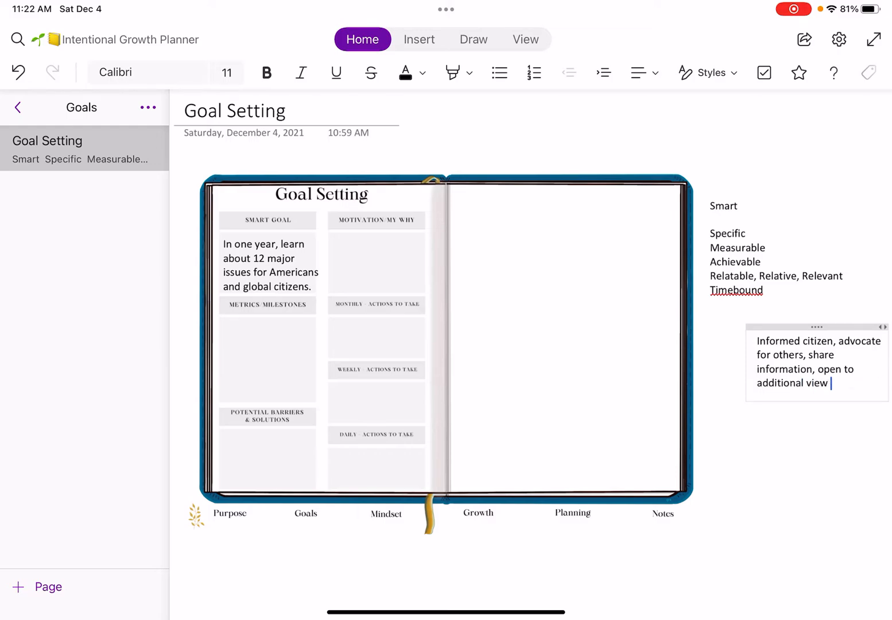
{"action": "type", "text": "points"}
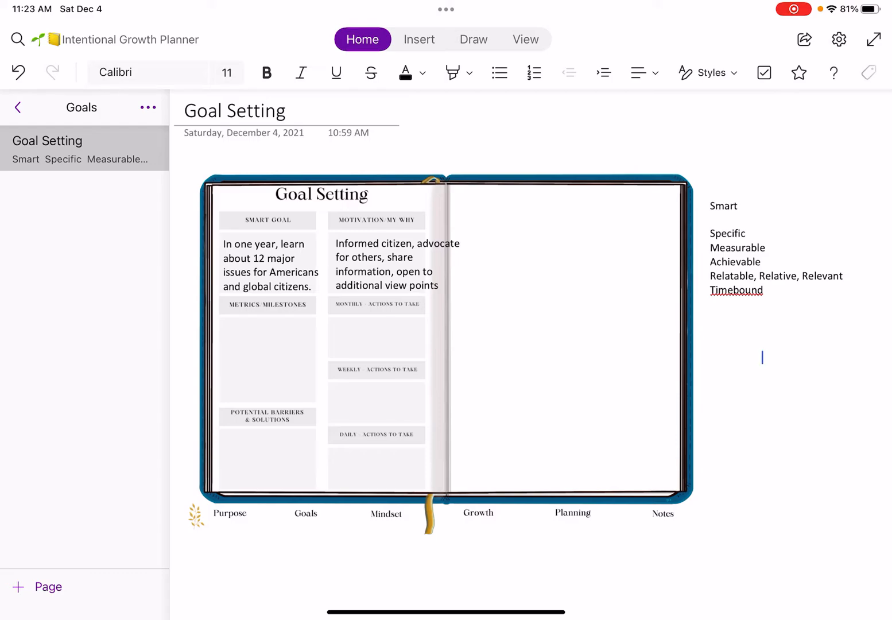
- Type metrics bullets: books read per month, talking points, sharing on my blog, conversations (X #)
{"action": "left_click", "coordinate": [499, 72]}
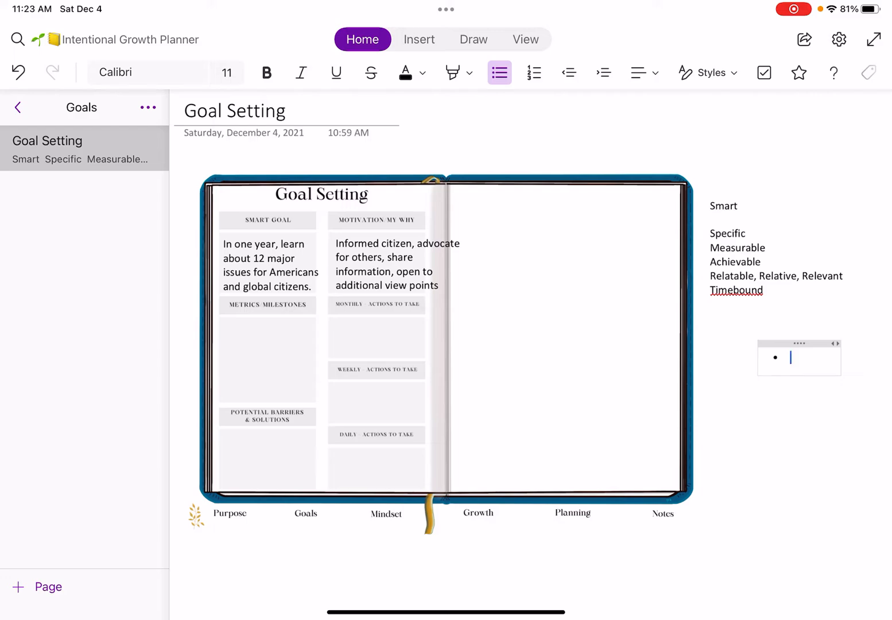
{"action": "type", "text": "Books read per month"}
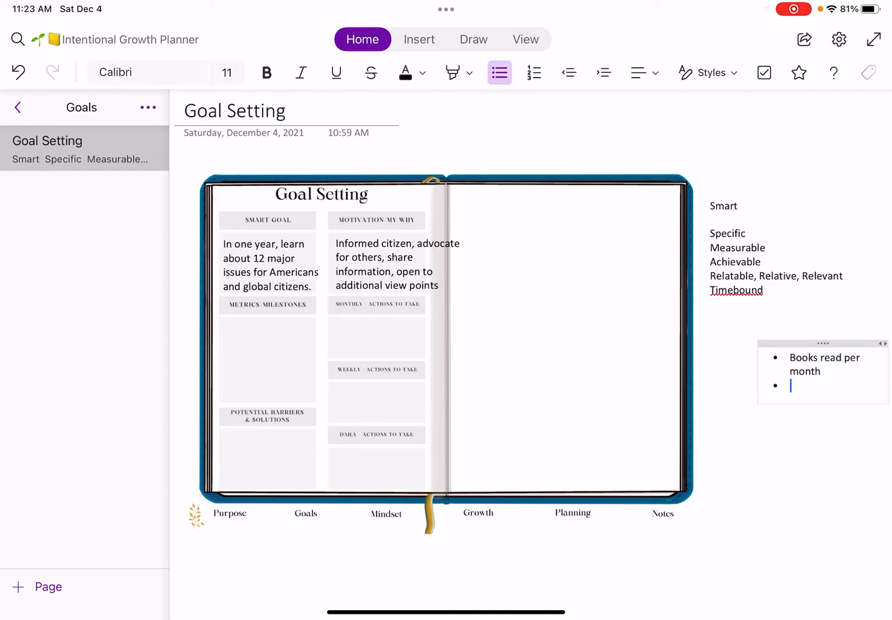
{"action": "type", "text": "Having"}
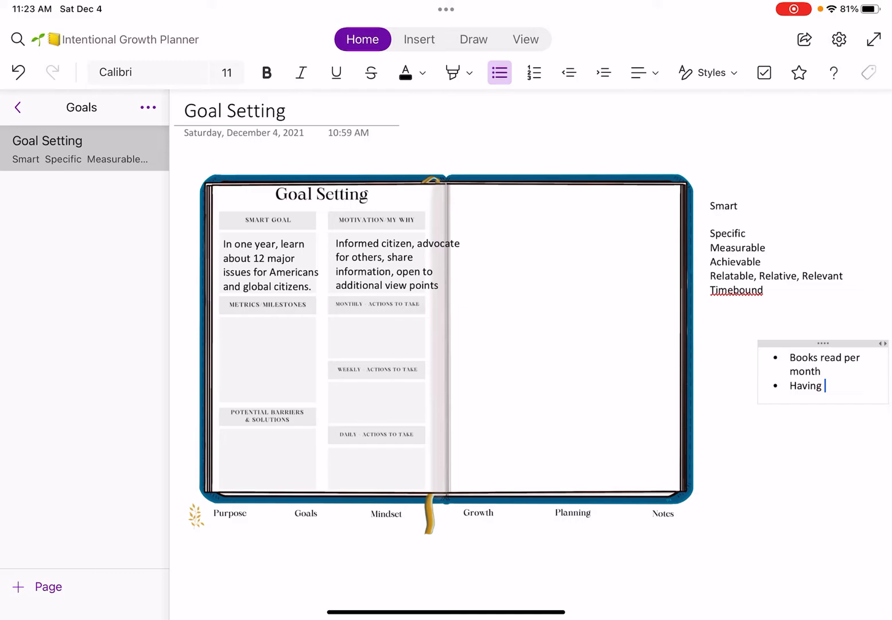
{"action": "type", "text": "talking points on h"}
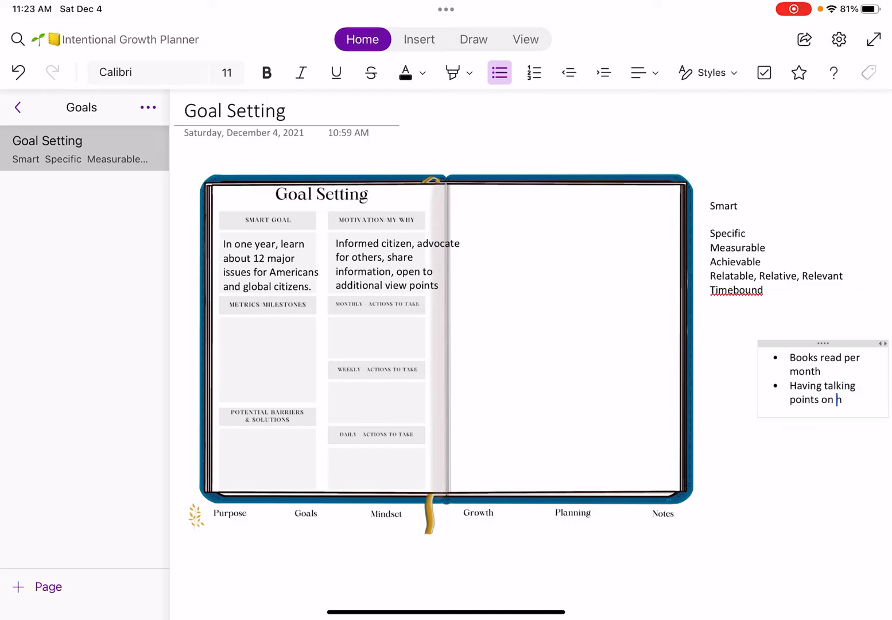
{"action": "key", "text": "backspace"}
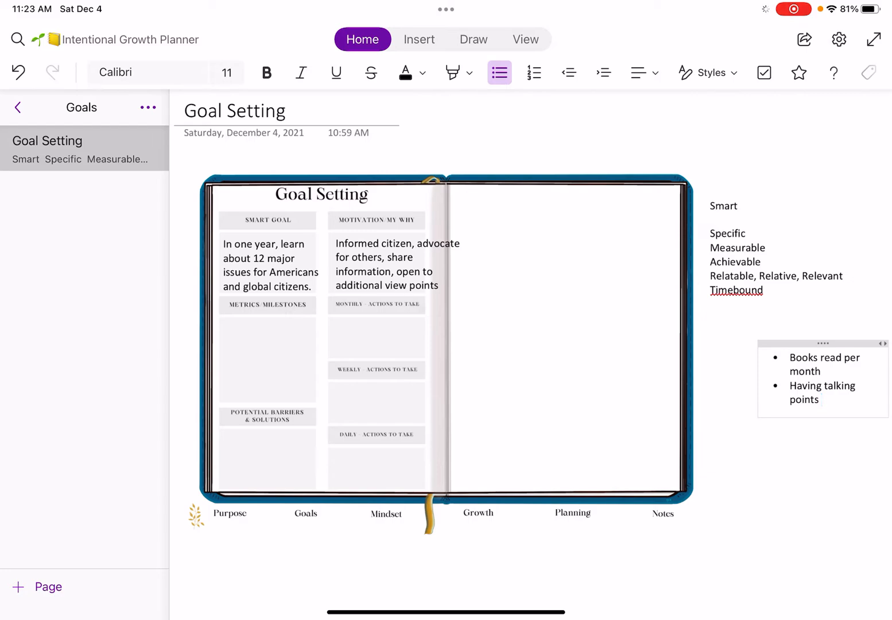
{"action": "type", "text": "Sharing on my blog"}
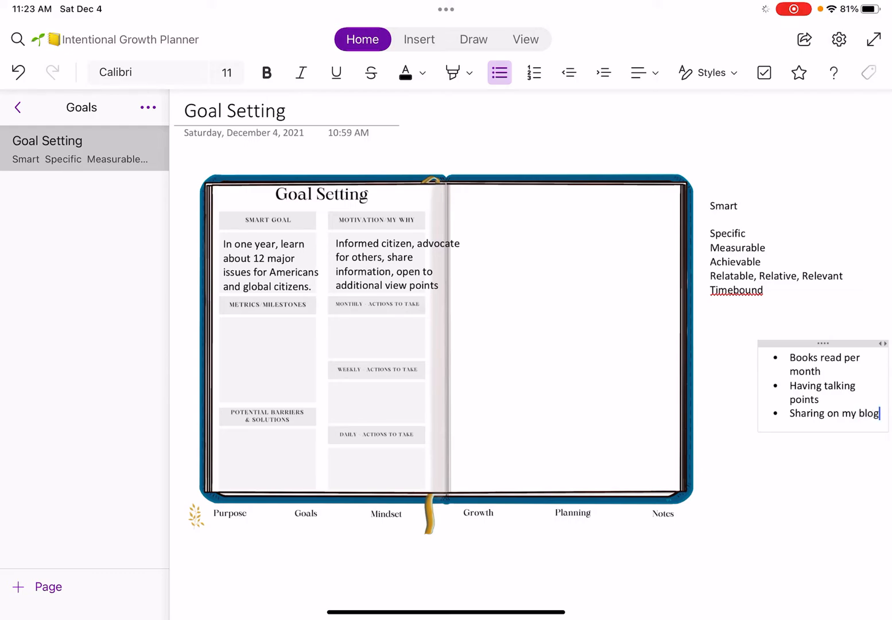
{"action": "type", "text": "Conversations with people"}
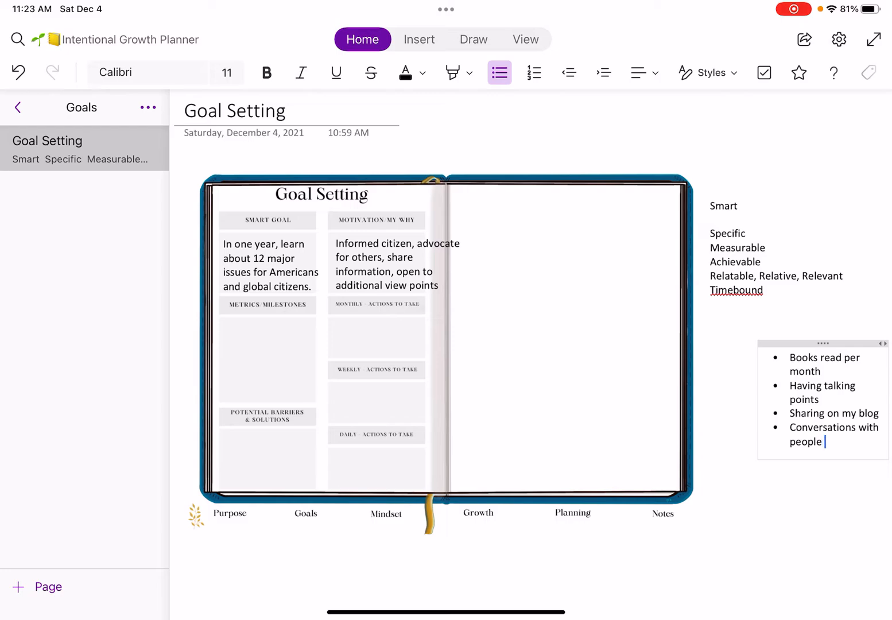
{"action": "type", "text": "(X #"}
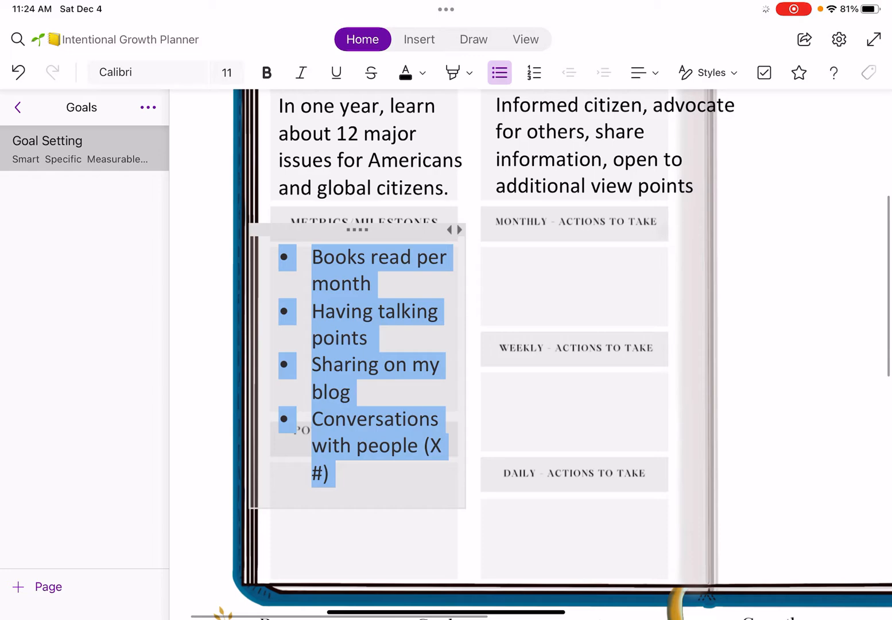
- Pick a smaller font size for the metrics bullet list
{"action": "left_click", "coordinate": [227, 71]}
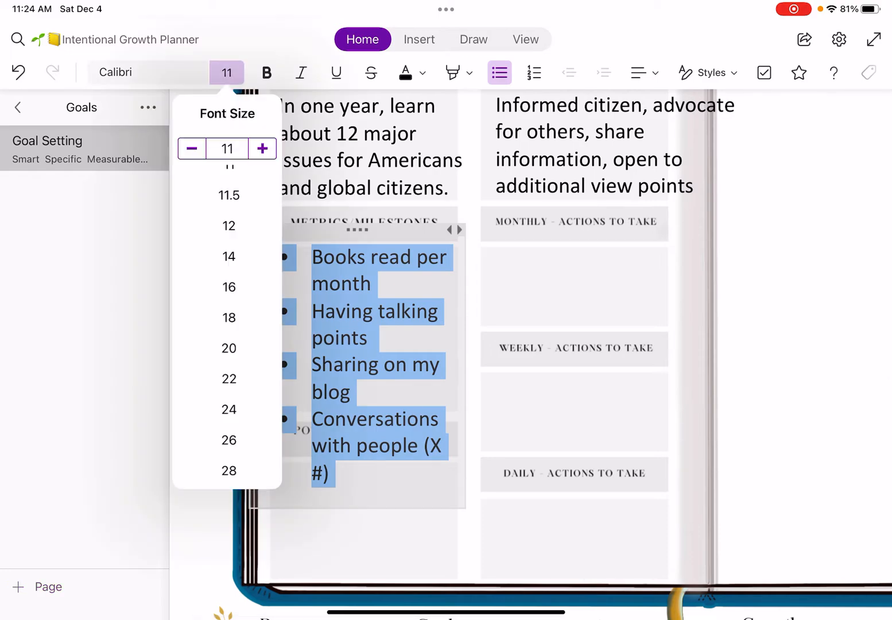
{"action": "left_click", "coordinate": [191, 148]}
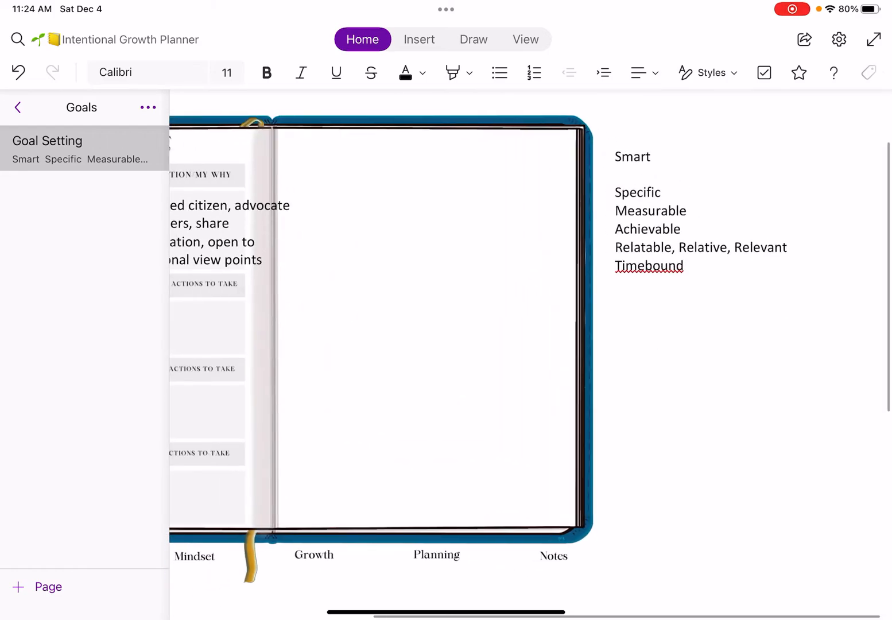
- Start a bulleted note: 'Finding time in my schedule - time blocking'
{"action": "left_click", "coordinate": [500, 73]}
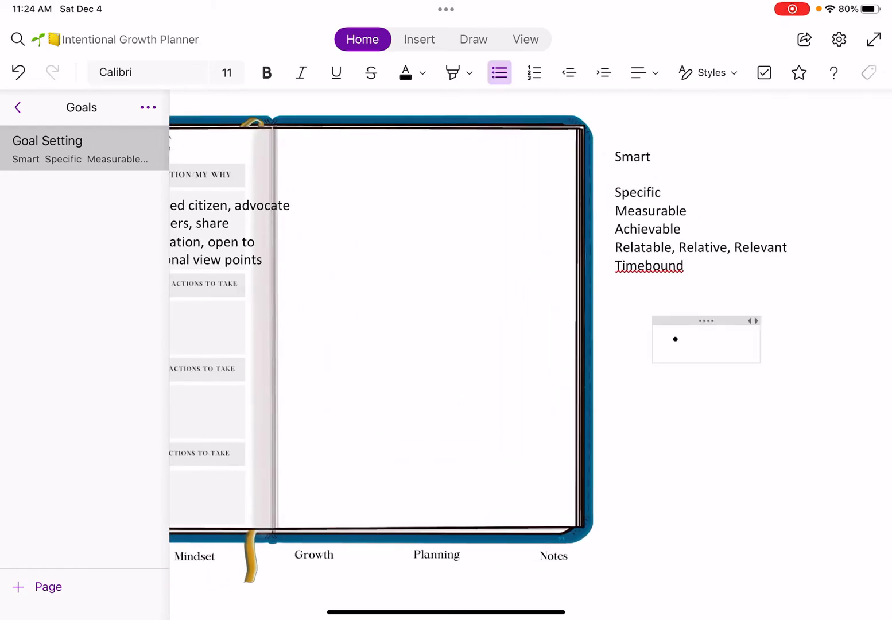
{"action": "type", "text": "Finding t"}
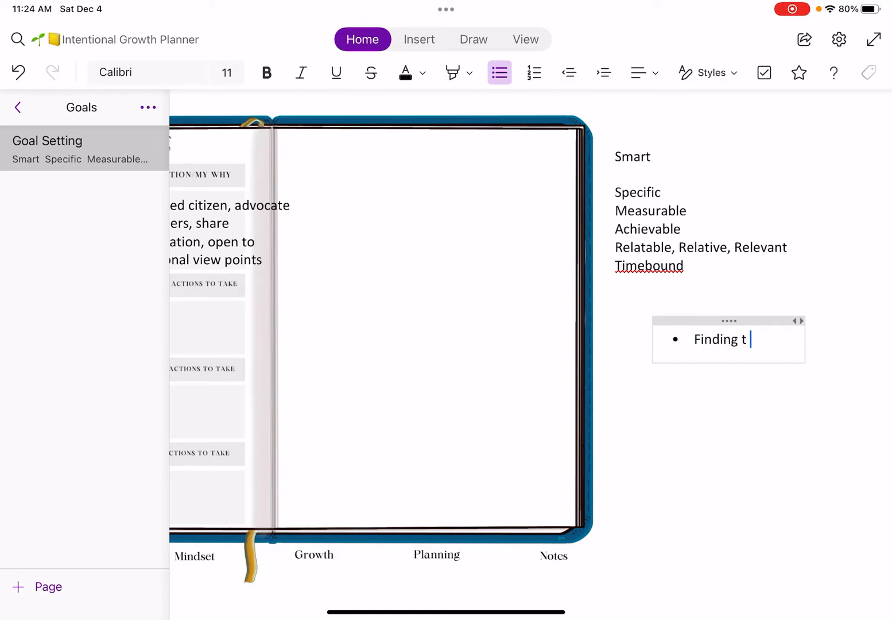
{"action": "type", "text": "ime in my shceud"}
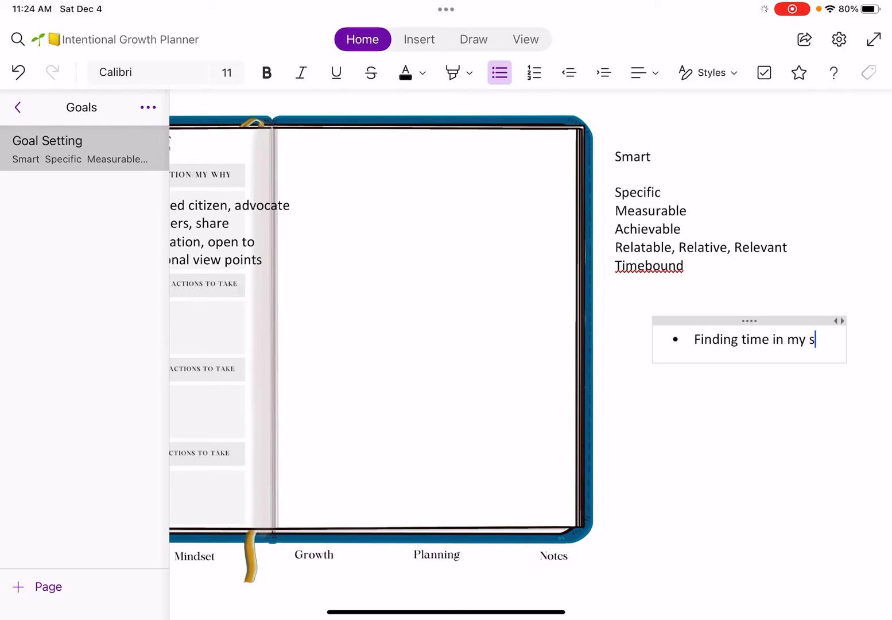
{"action": "type", "text": "chedule -"}
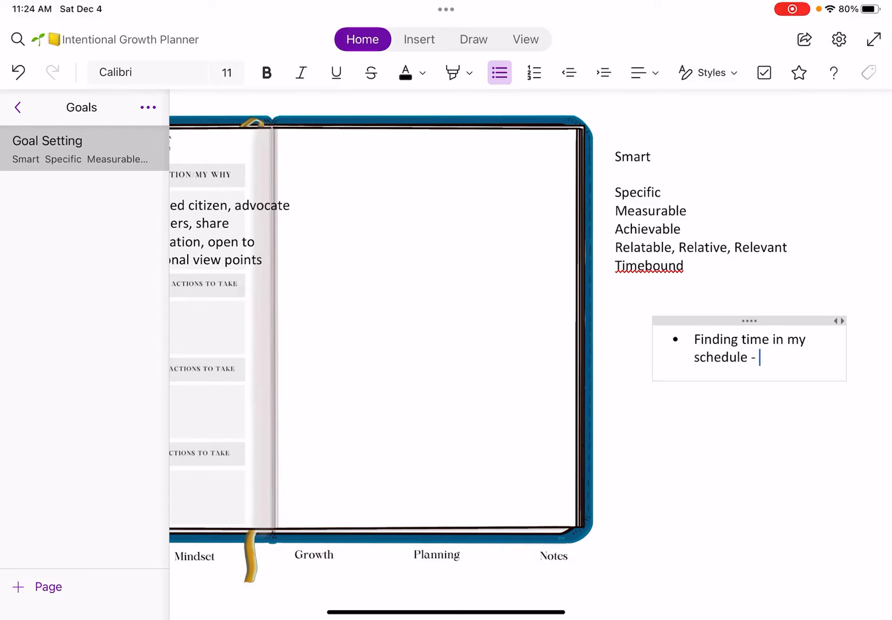
{"action": "type", "text": "time block"}
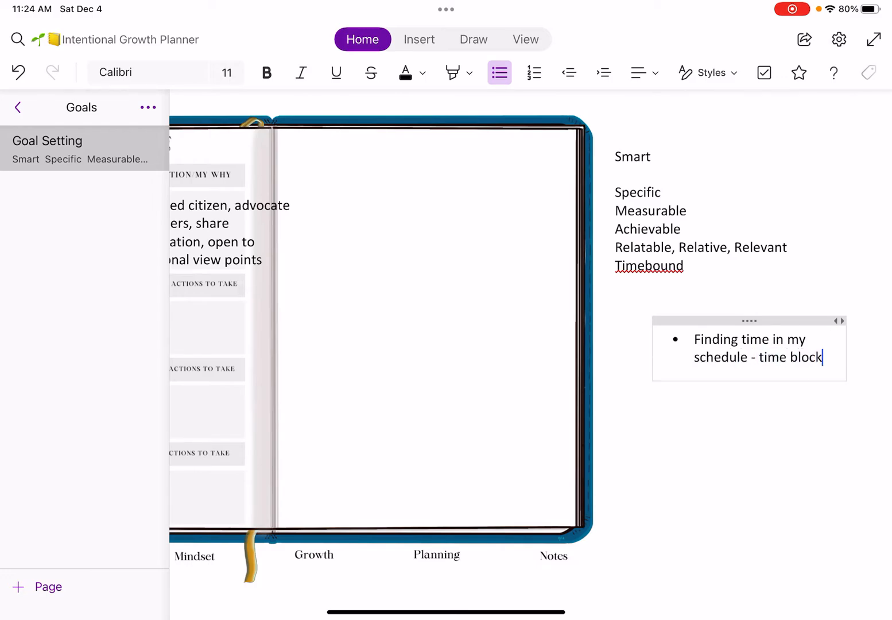
{"action": "type", "text": "ing"}
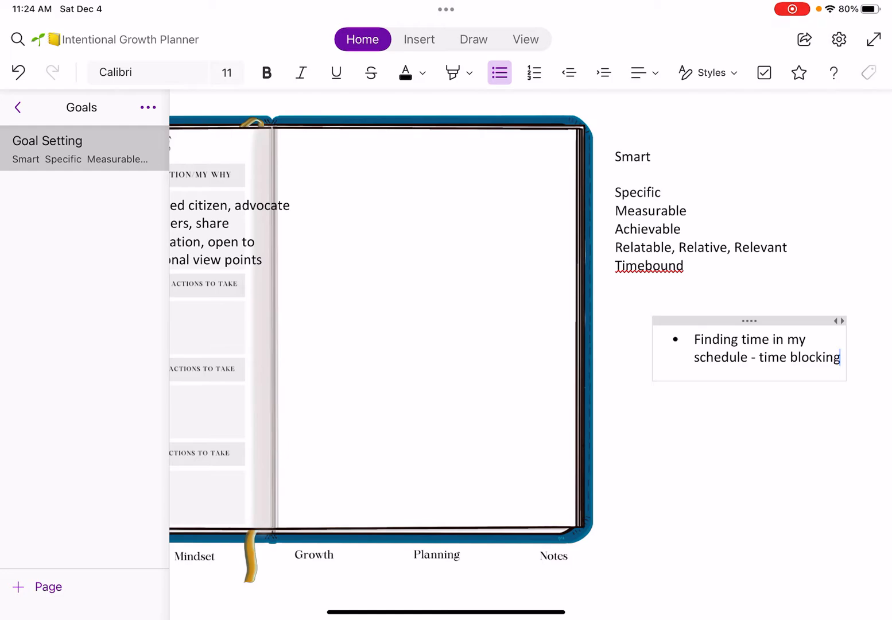
{"action": "type", "text": ", LSW"}
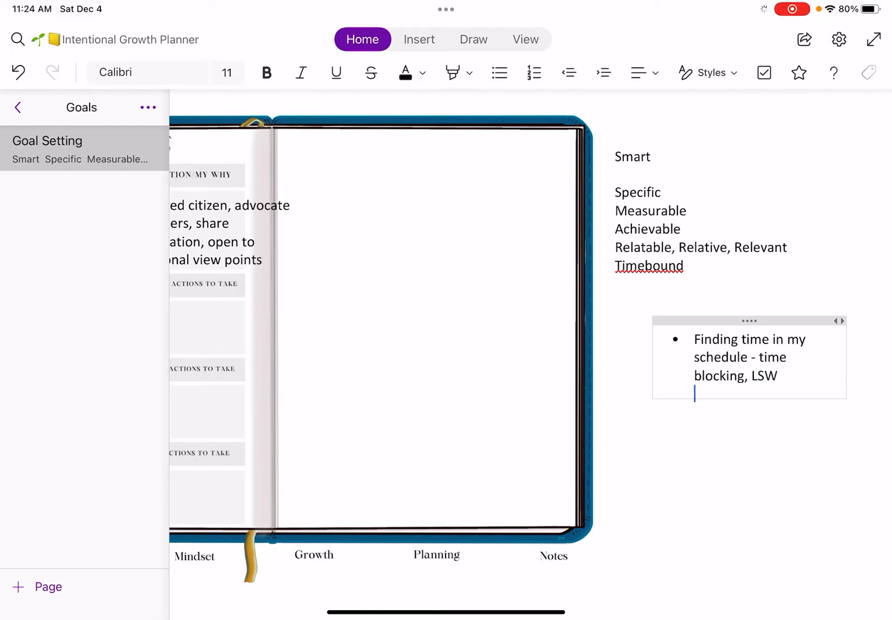
- Add the bullet on choosing a topic ahead of time from news or social conversation
{"action": "type", "text": "Choosi"}
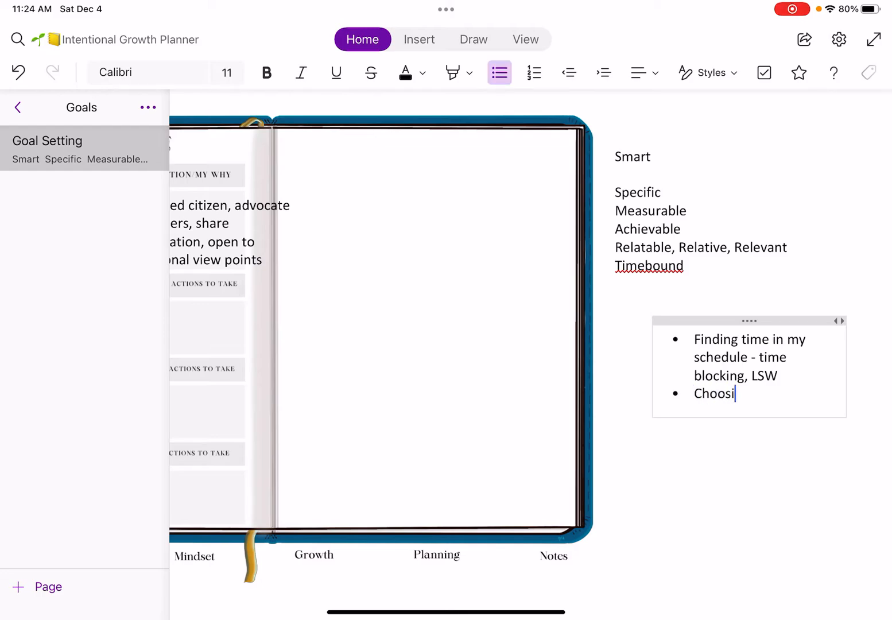
{"action": "type", "text": "ng a topic"}
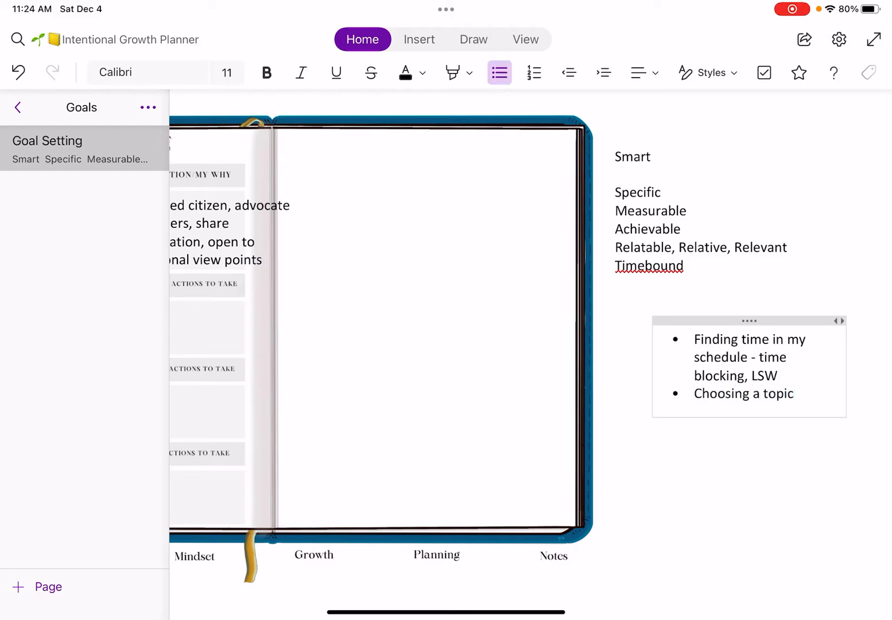
{"action": "type", "text": "-"}
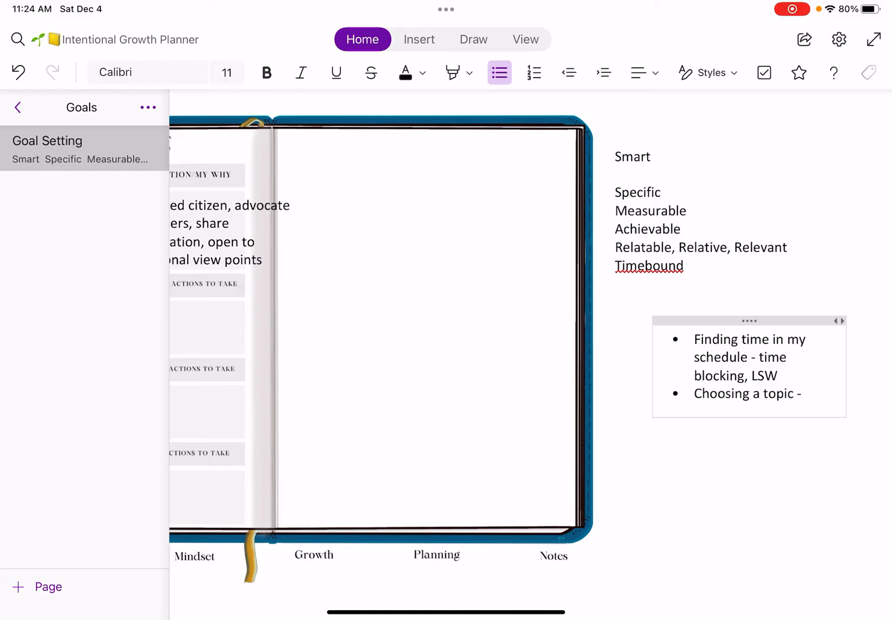
{"action": "type", "text": "having my list and p"}
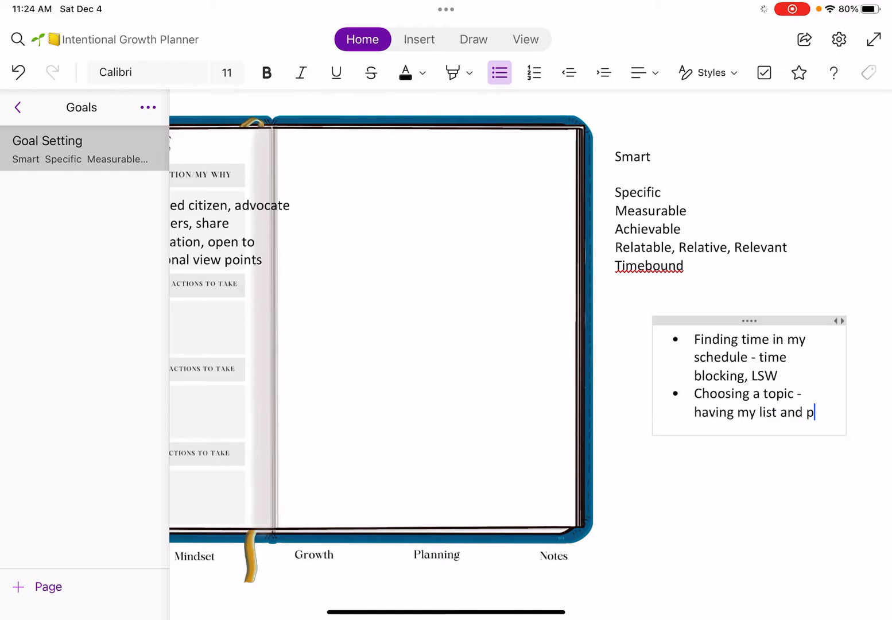
{"action": "type", "text": "icking ahea"}
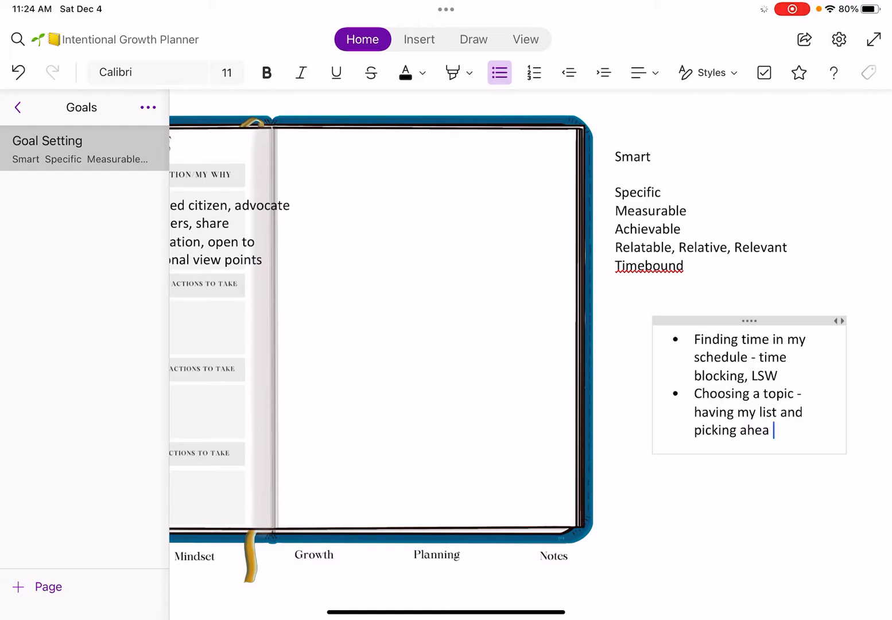
{"action": "type", "text": "d"}
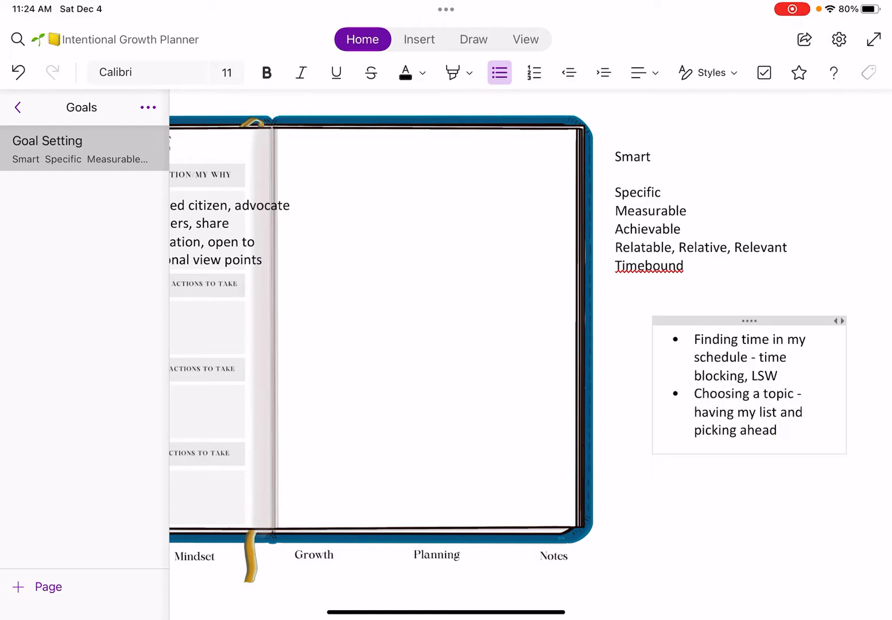
{"action": "type", "text": "of"}
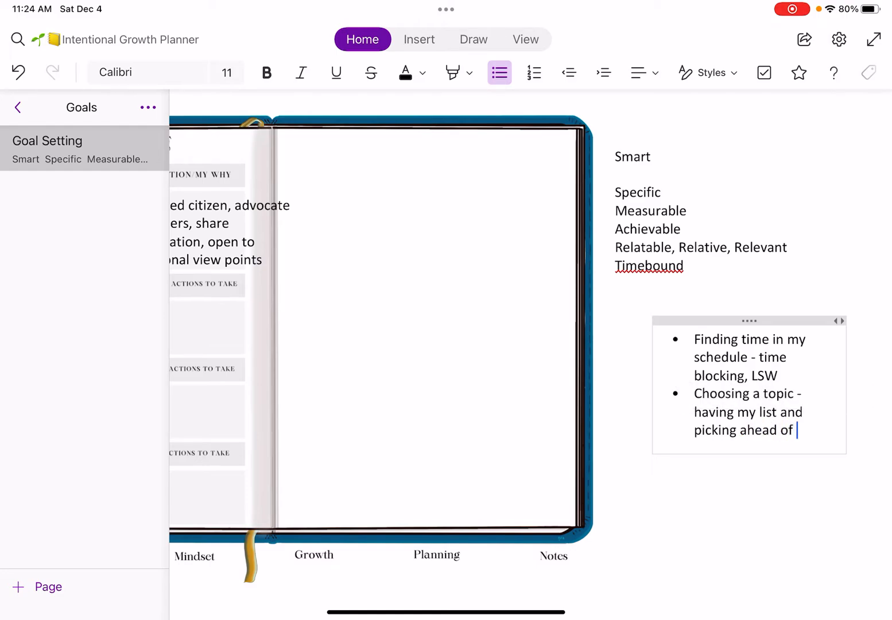
{"action": "type", "text": "time"}
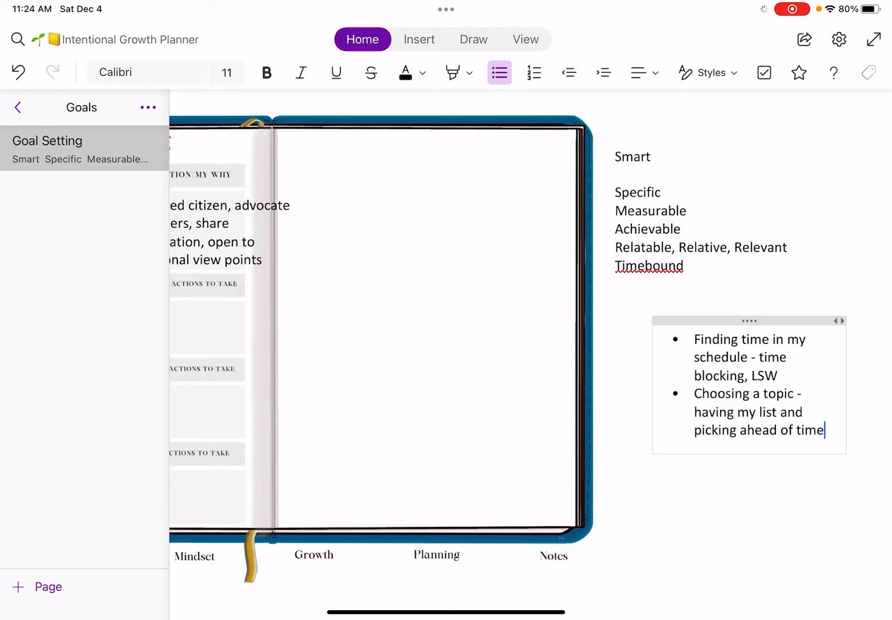
{"action": "type", "text": ","}
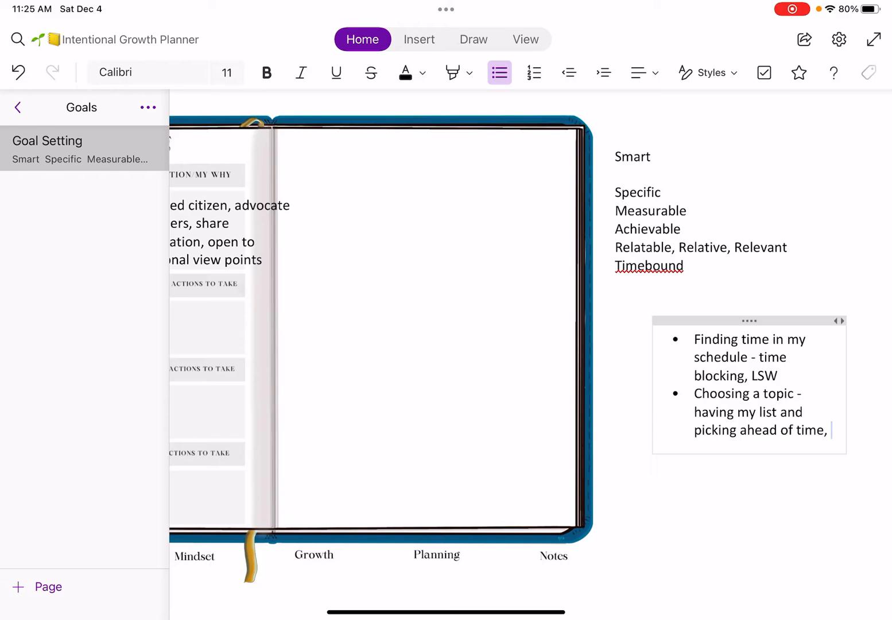
{"action": "type", "text": "what is in the news"}
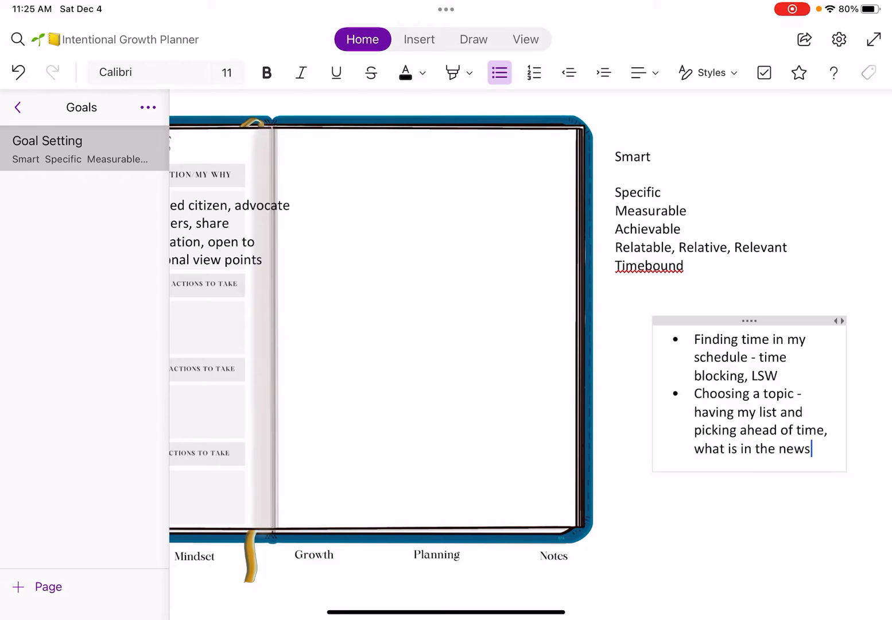
{"action": "type", "text": "or"}
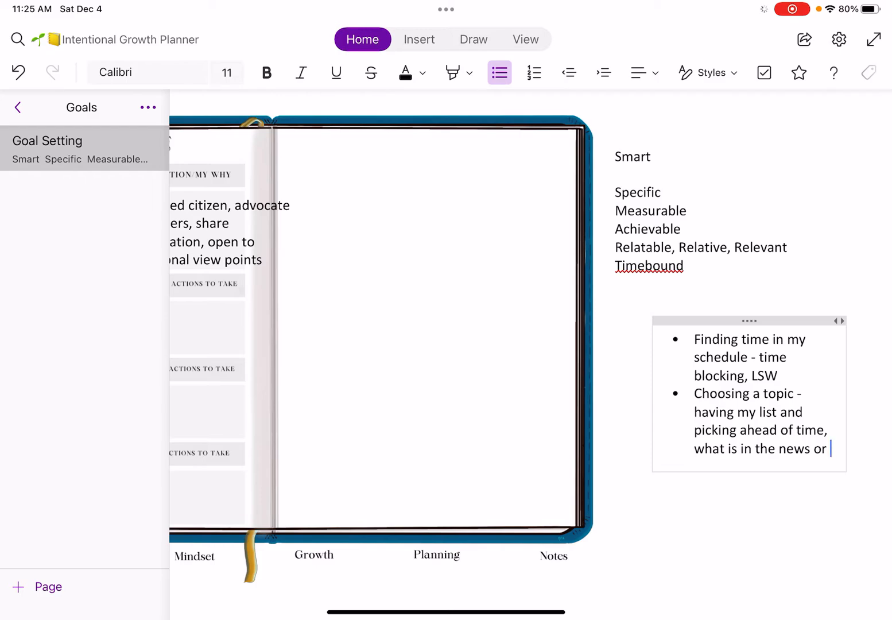
{"action": "type", "text": "social co"}
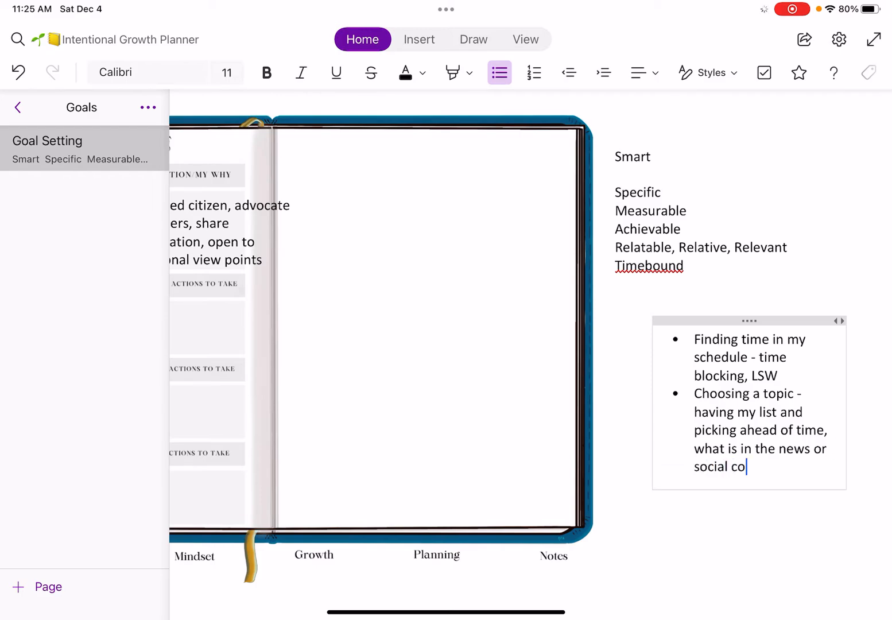
{"action": "type", "text": "nversation"}
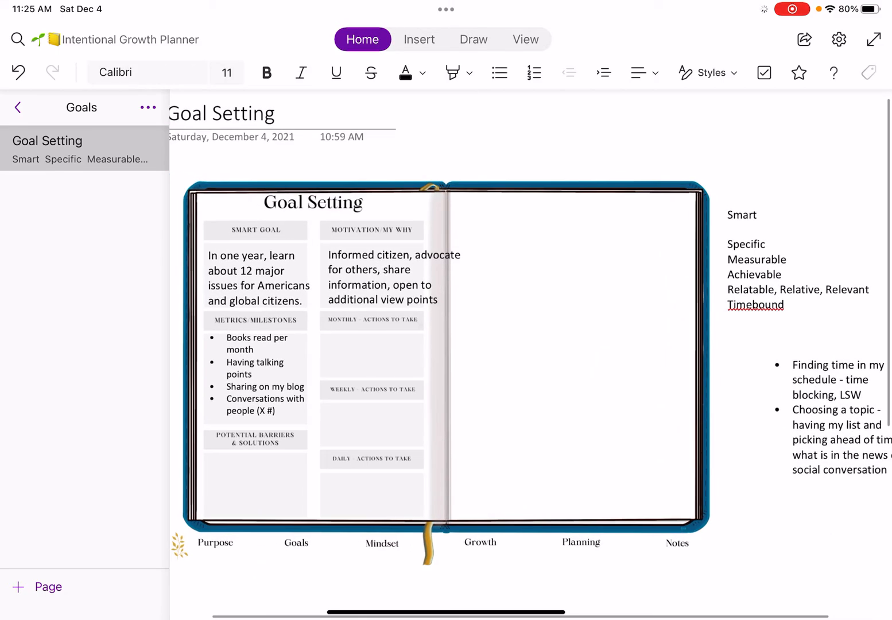
- Move the barriers list into the Potential Barriers box and shrink its font to 8, then 7
{"action": "left_click", "coordinate": [499, 73]}
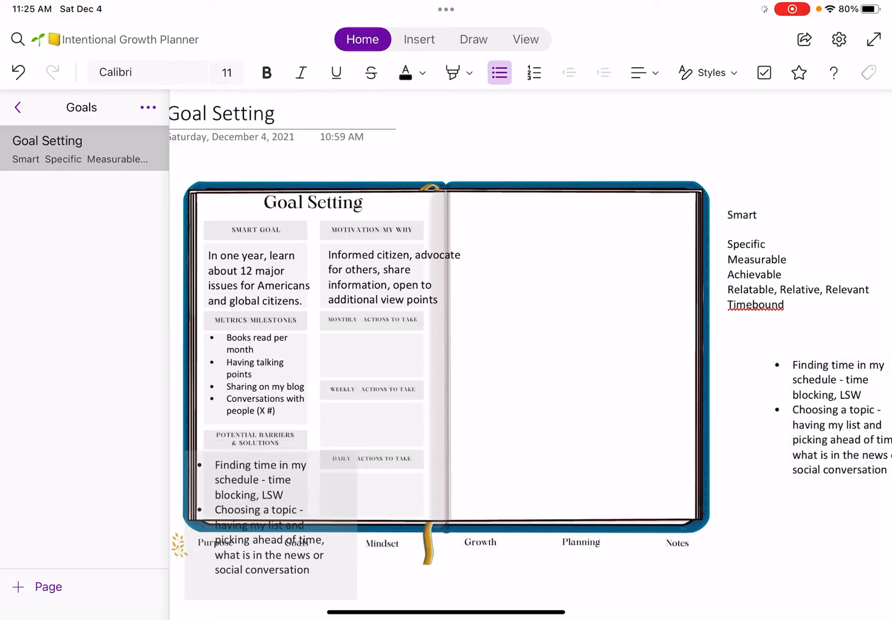
{"action": "left_click", "coordinate": [227, 72]}
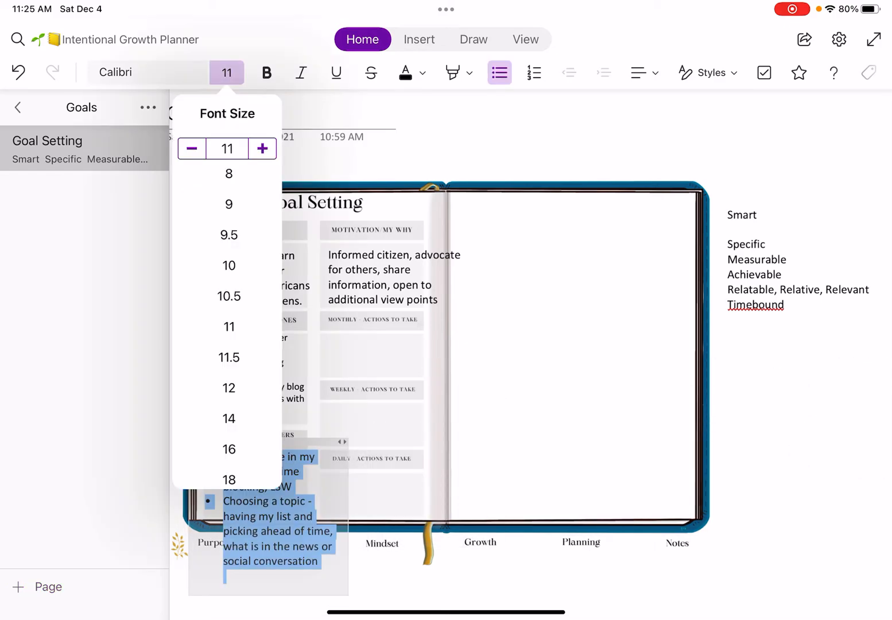
{"action": "left_click", "coordinate": [229, 174]}
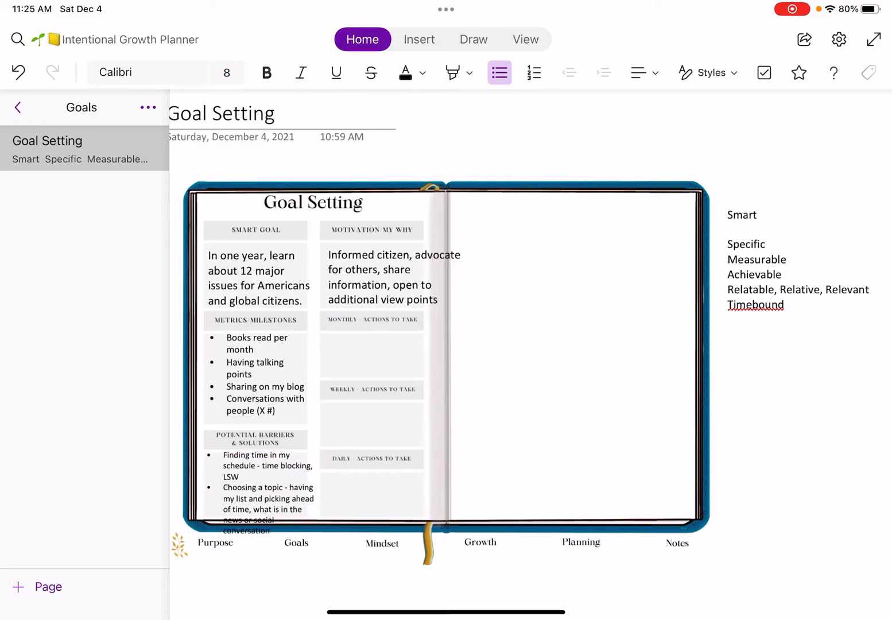
{"action": "left_click", "coordinate": [228, 72]}
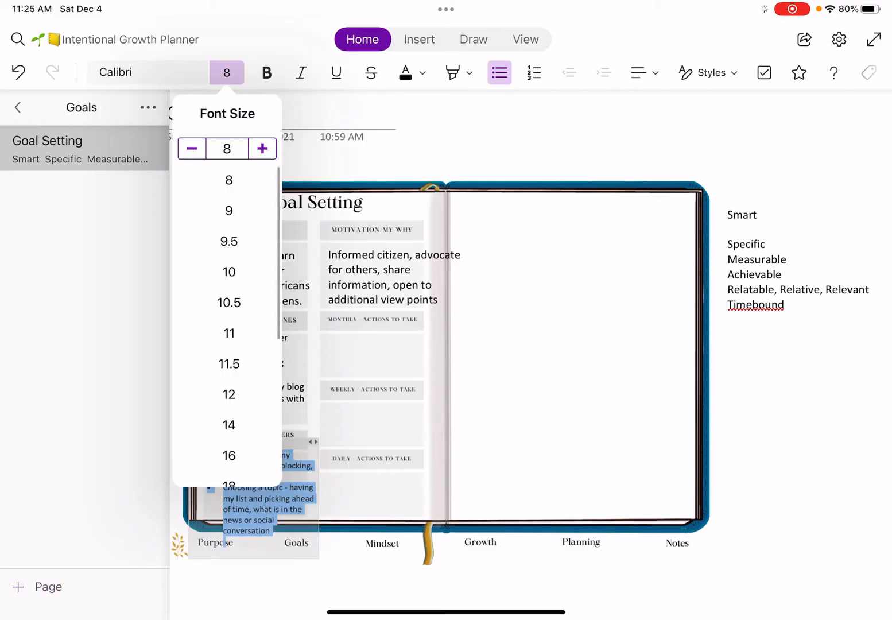
{"action": "left_click", "coordinate": [191, 149]}
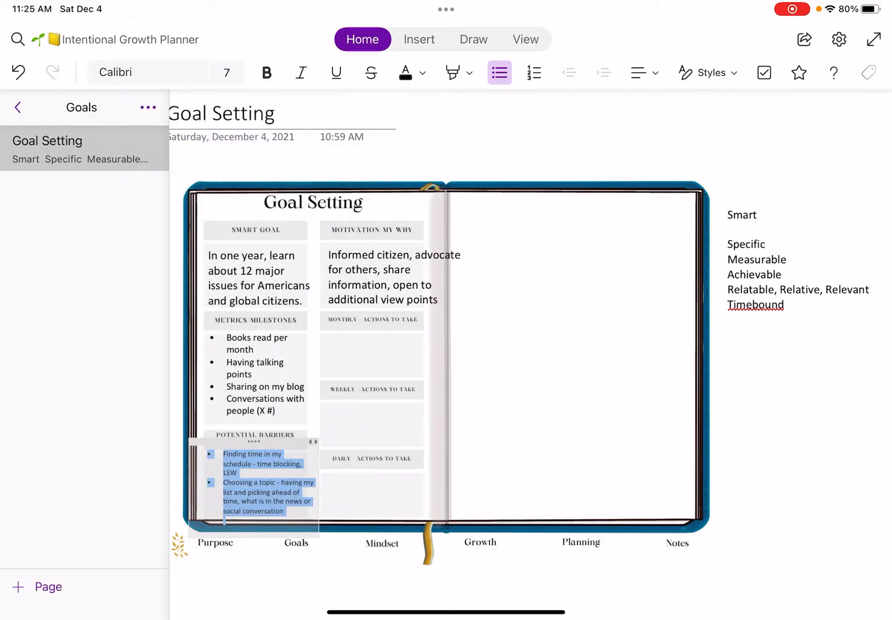
{"action": "left_click", "coordinate": [500, 73]}
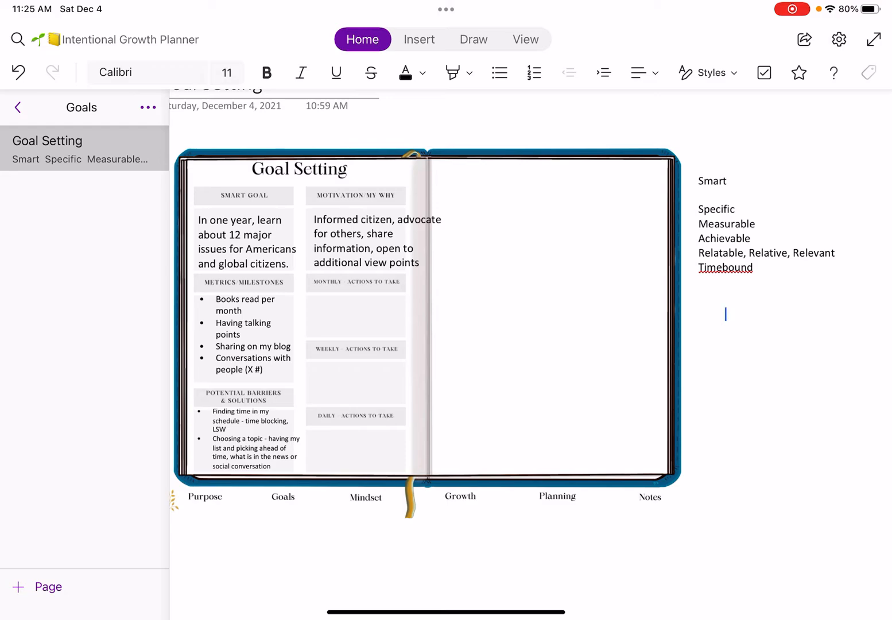
- Type 'Learn about 1 issue' with a bullet about reading 1-2 books on a topic
{"action": "type", "text": "Learn about"}
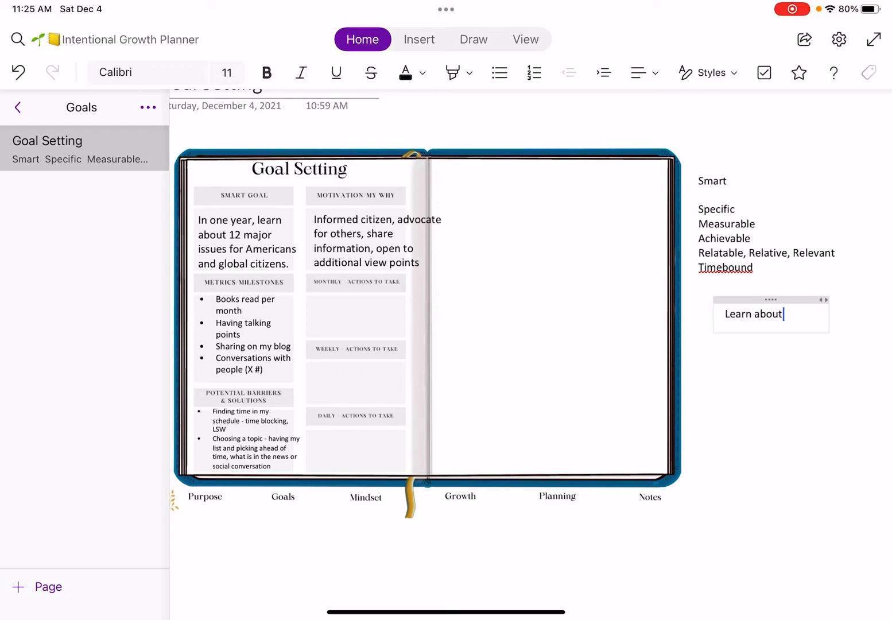
{"action": "type", "text": "1 issues"}
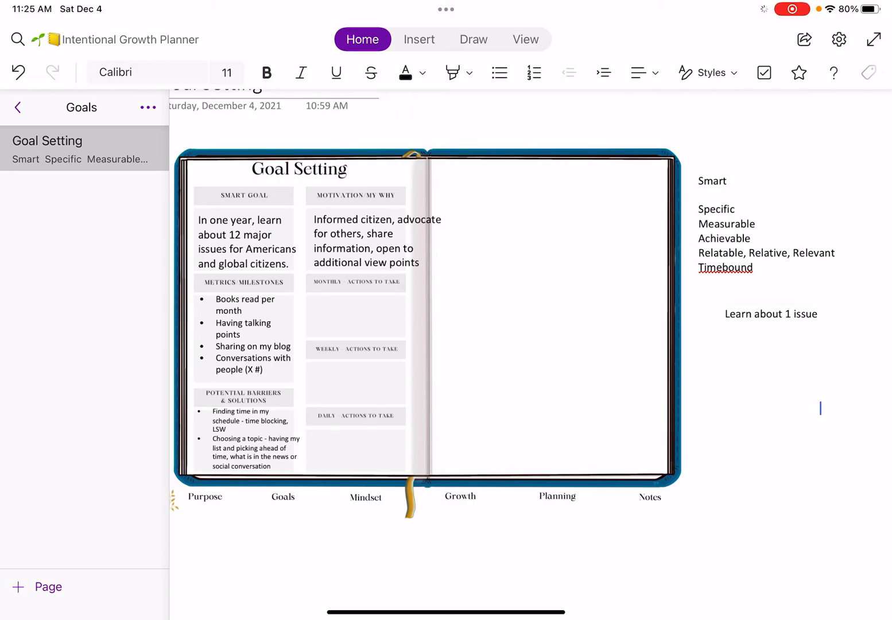
{"action": "left_click", "coordinate": [771, 314]}
{"action": "type", "text": "Reading"}
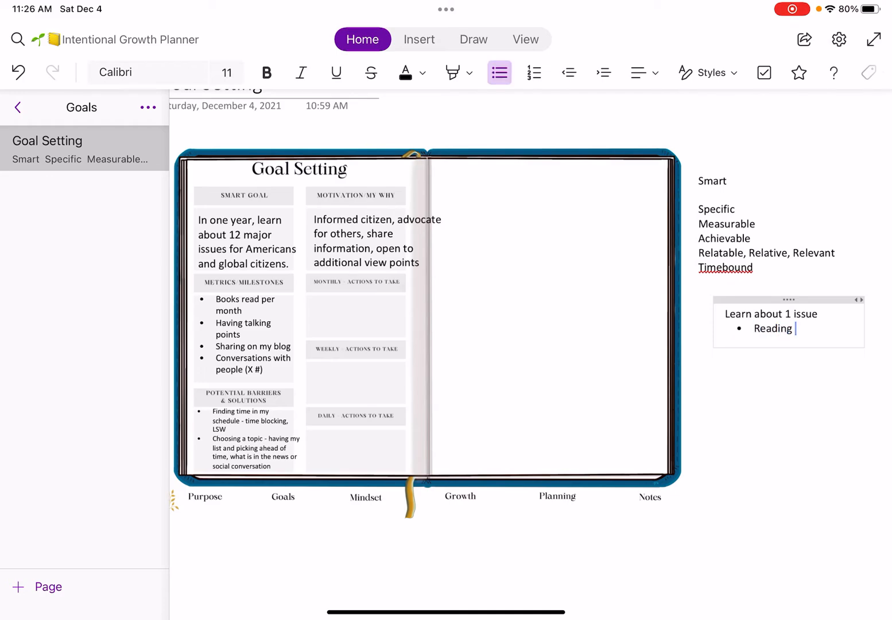
{"action": "type", "text": "1-2"}
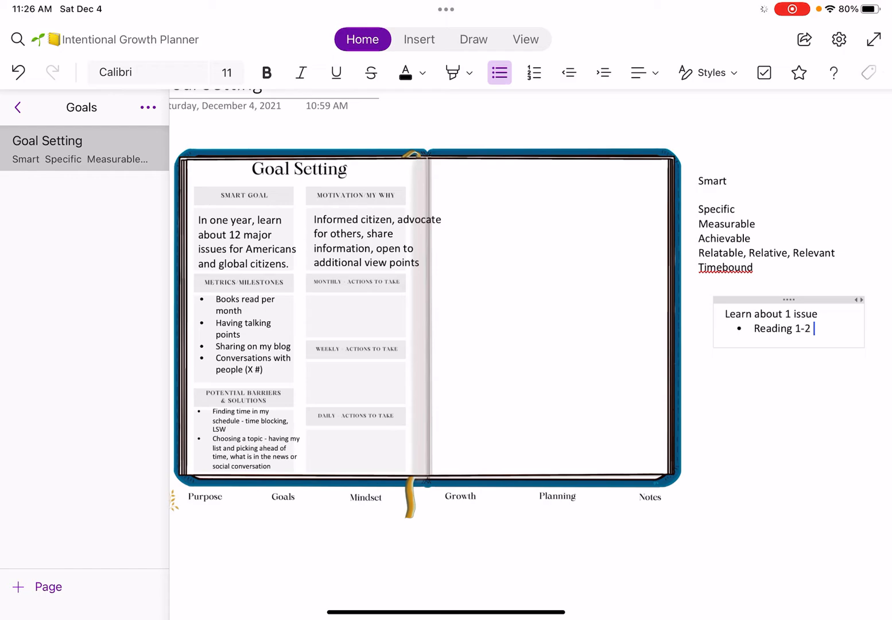
{"action": "type", "text": "books on a topic"}
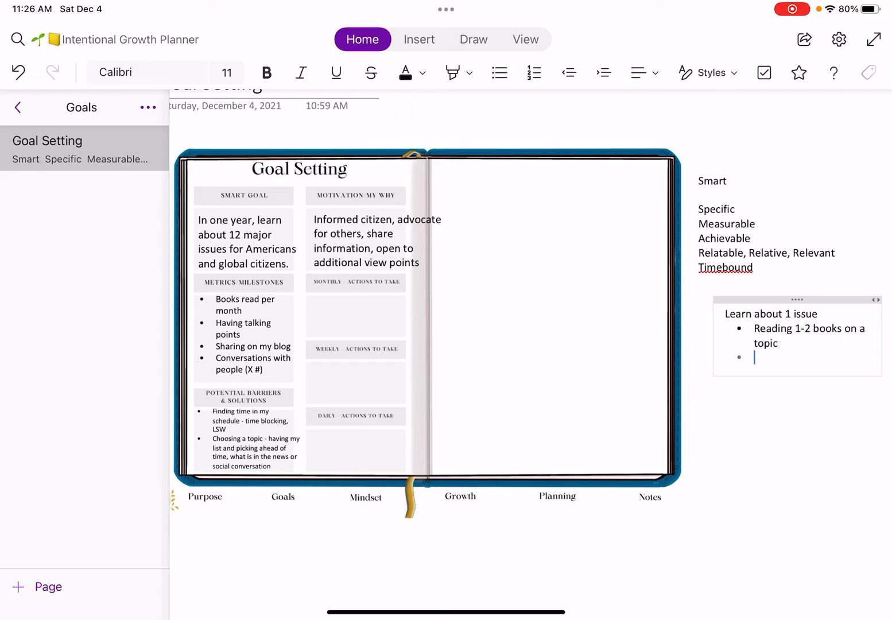
- Add a bullet on seeing view points from trusted thought leaders and reduce the text size
{"action": "type", "text": "Seeing opposing view poitn"}
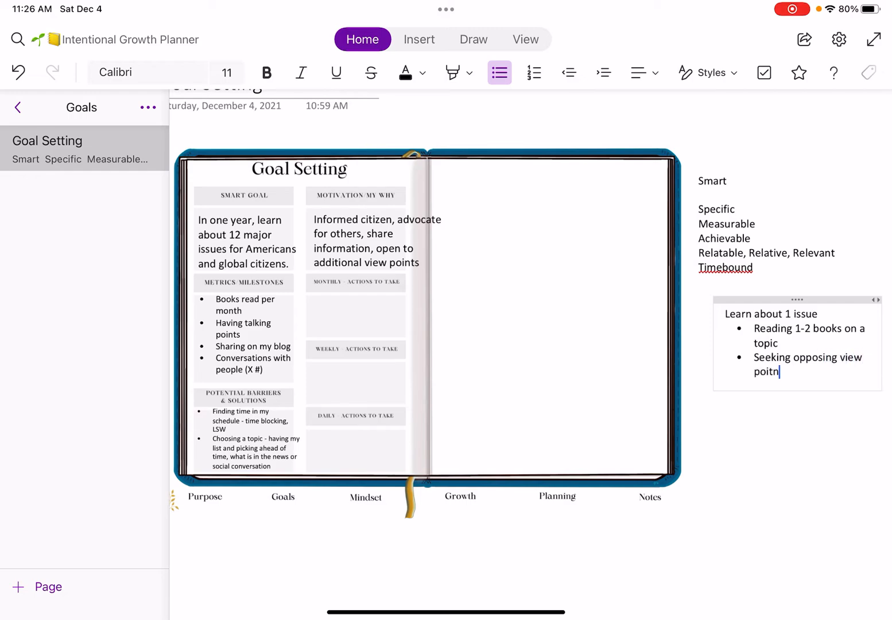
{"action": "type", "text": "points from"}
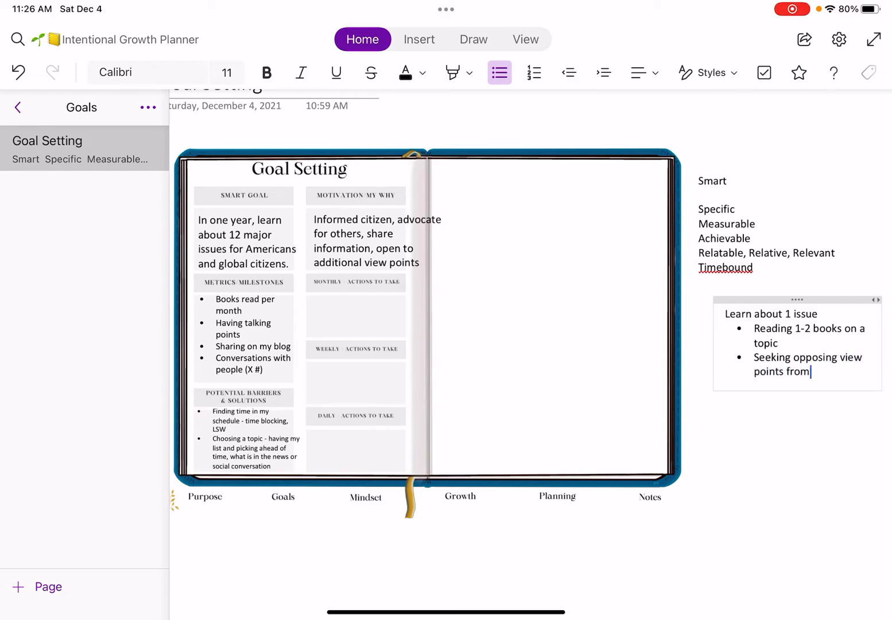
{"action": "type", "text": "trusted"}
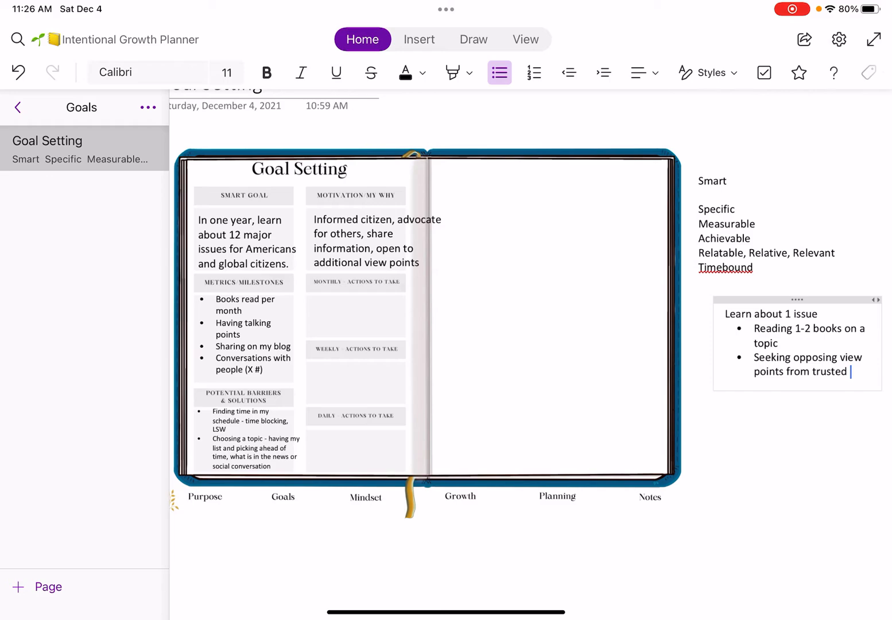
{"action": "type", "text": "thought leaders,"}
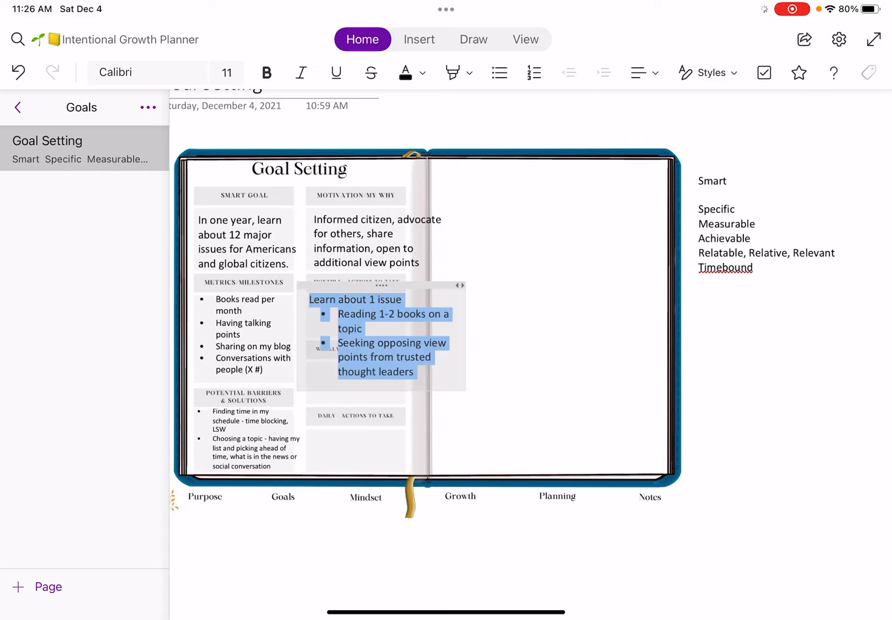
{"action": "left_click", "coordinate": [227, 72]}
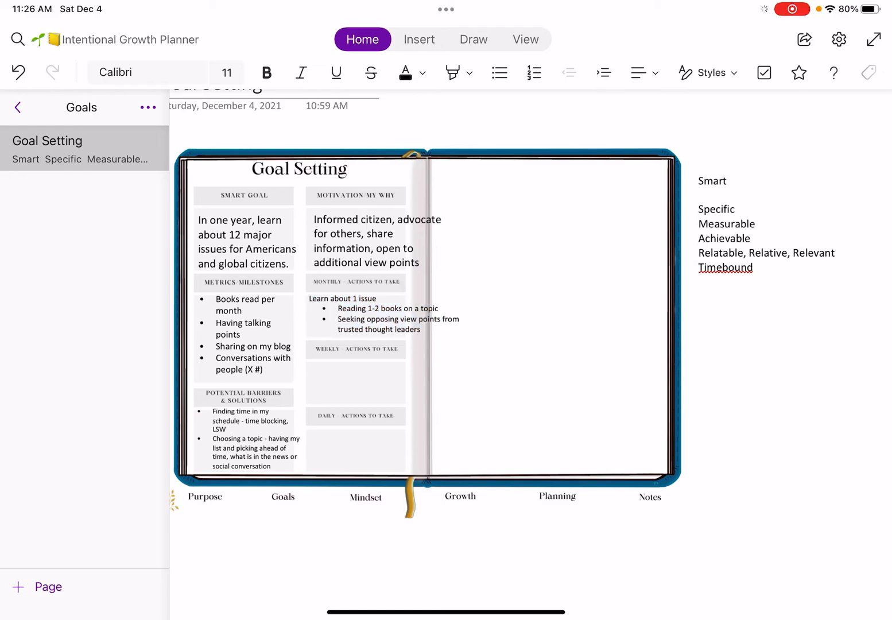
- Type weekly bullets: planning time to read, time blocking my days, researching books and articles
{"action": "type", "text": "Planning time to read"}
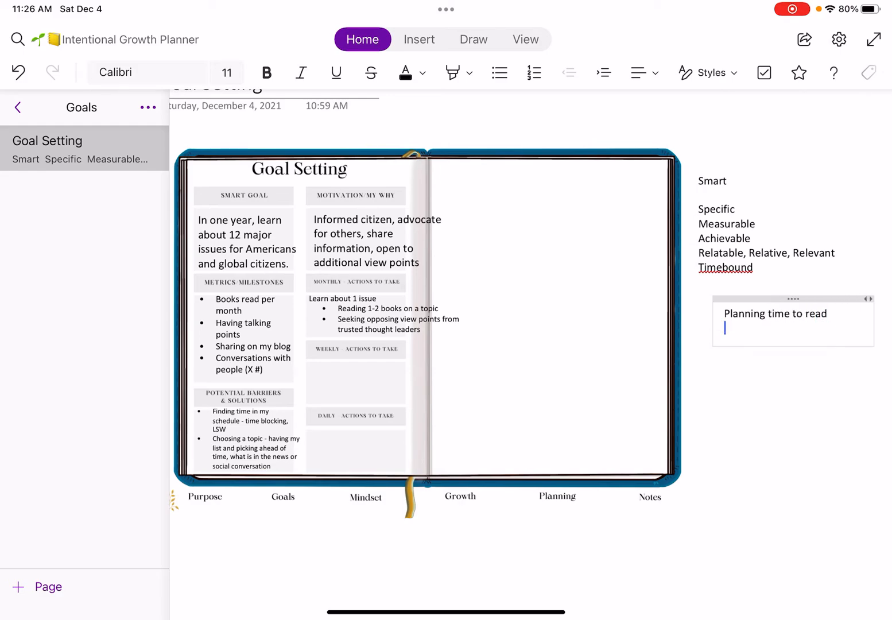
{"action": "left_click", "coordinate": [500, 72]}
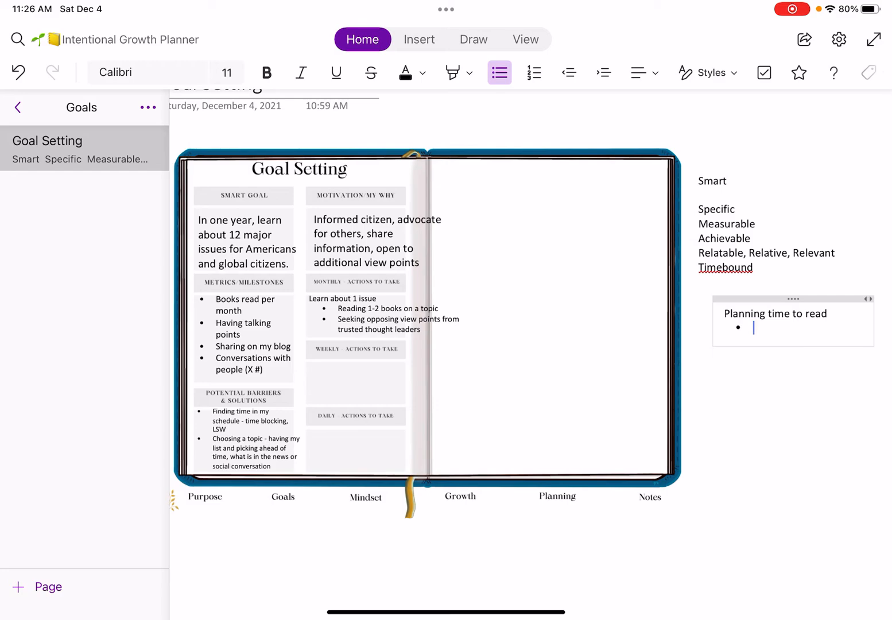
{"action": "type", "text": "Re"}
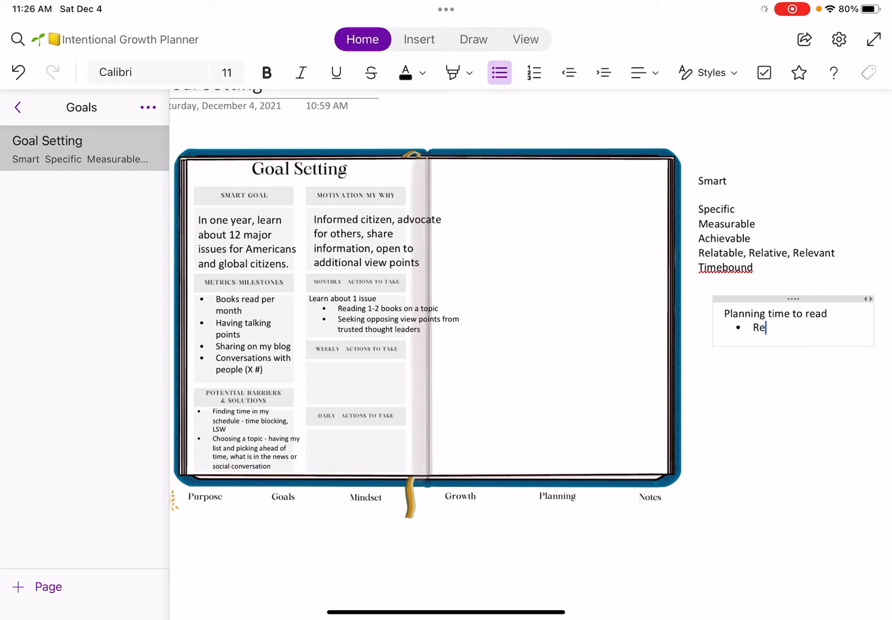
{"action": "key", "text": "backspace"}
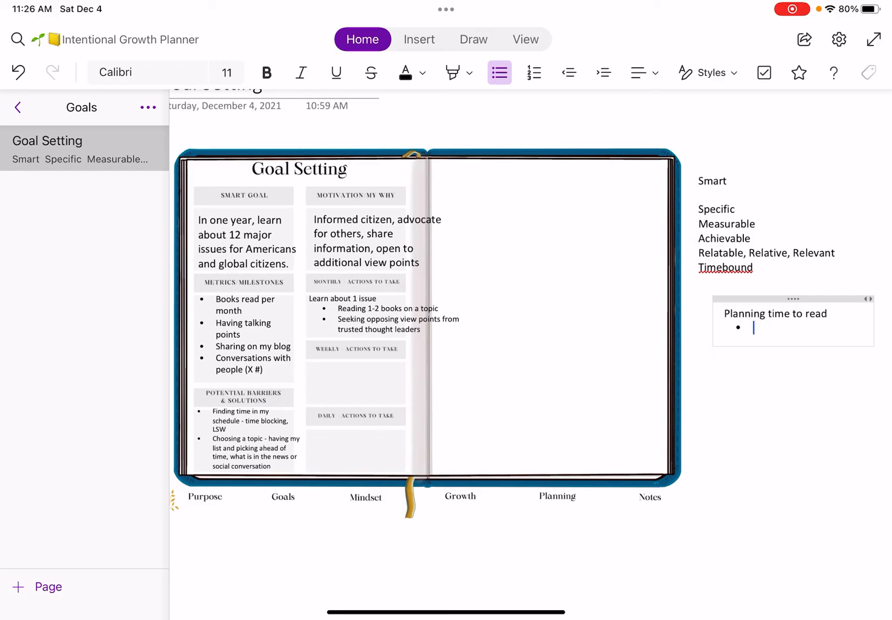
{"action": "type", "text": "Time blocking my"}
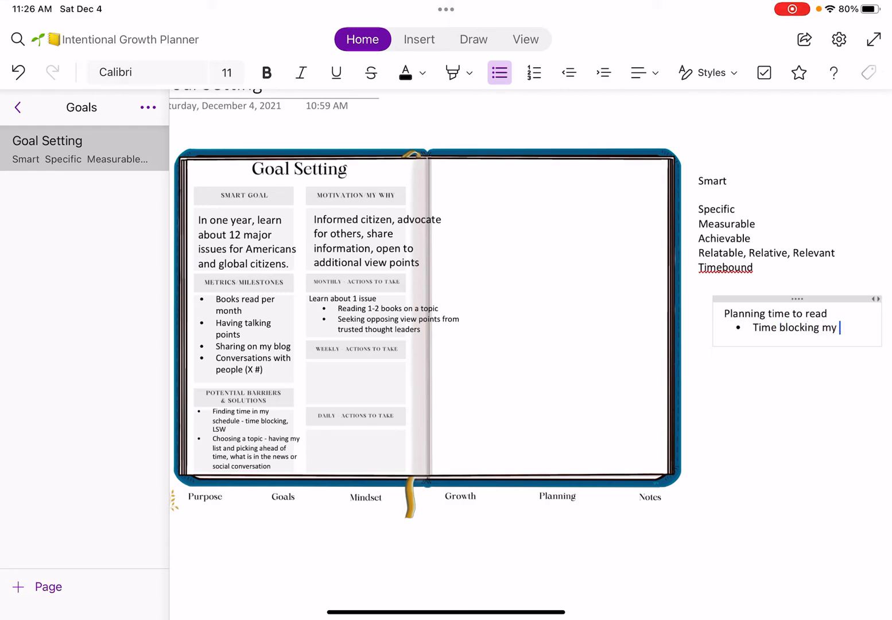
{"action": "type", "text": "days"}
{"action": "type", "text": "Researching books"}
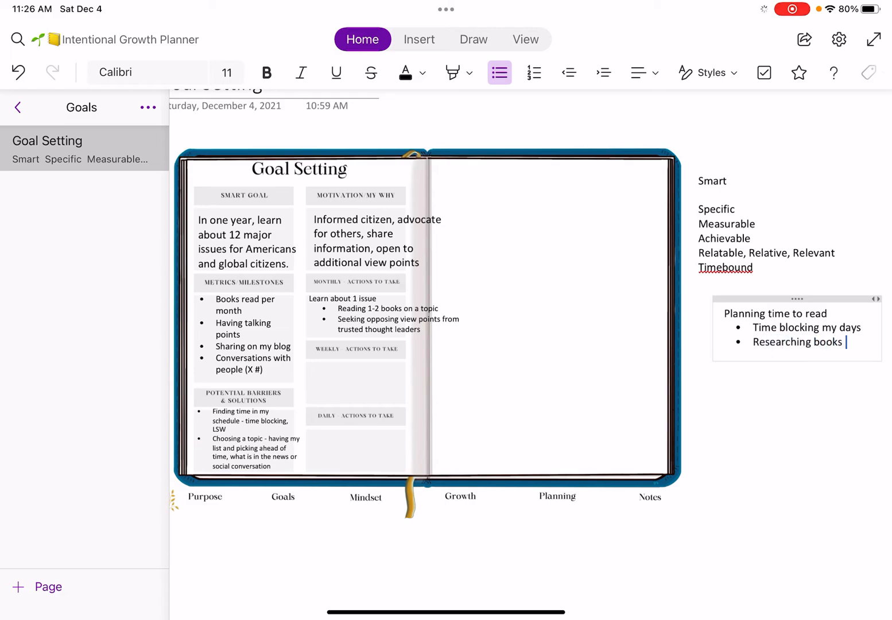
{"action": "type", "text": "and articles"}
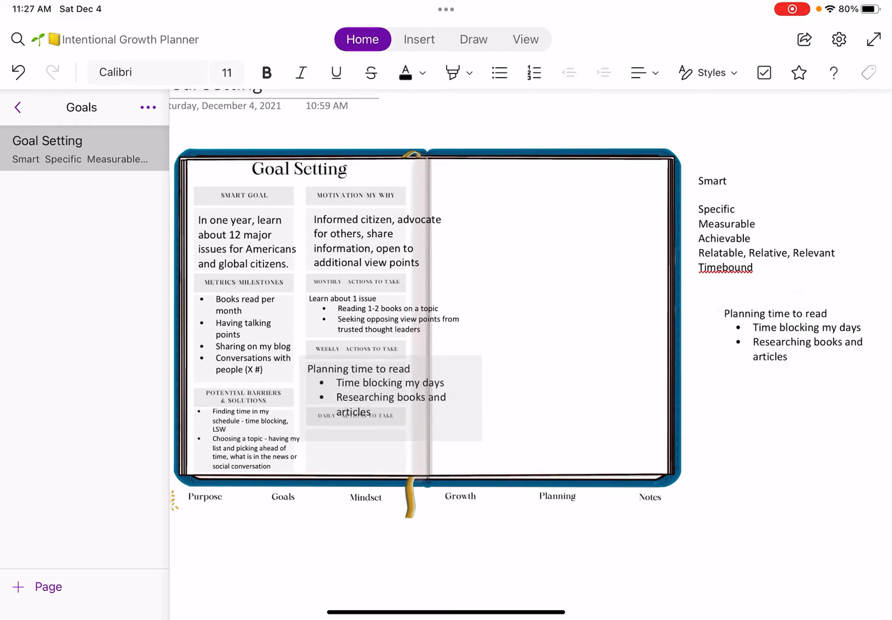
{"action": "left_click", "coordinate": [227, 72]}
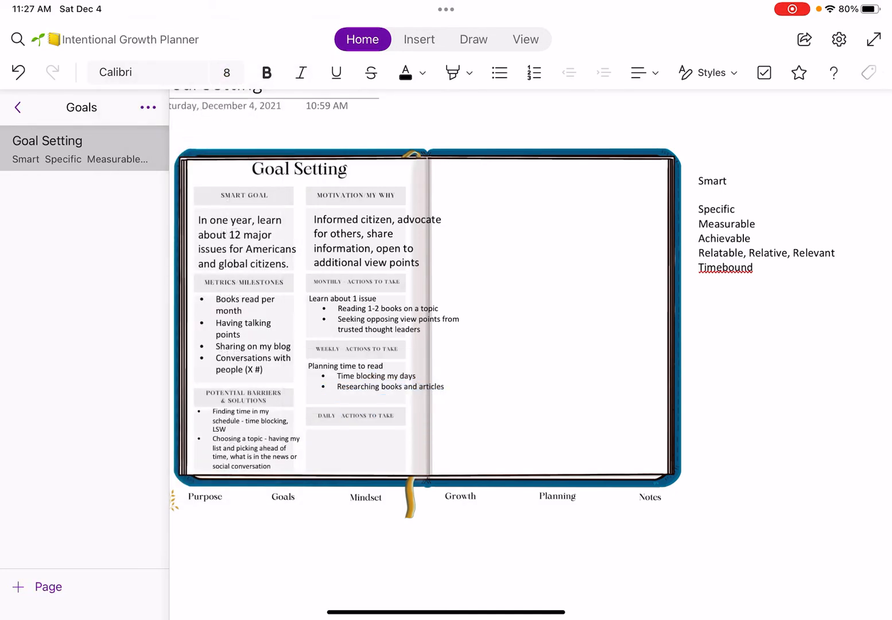
- Type daily actions: read X pages, and comment on social media to build relationships
{"action": "type", "text": "Reading and learning"}
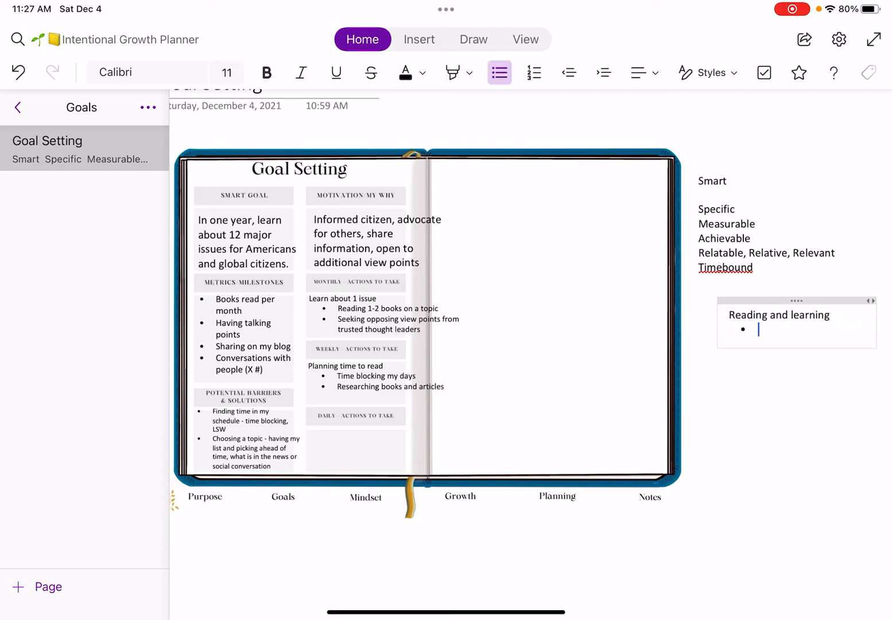
{"action": "type", "text": "Read X pag"}
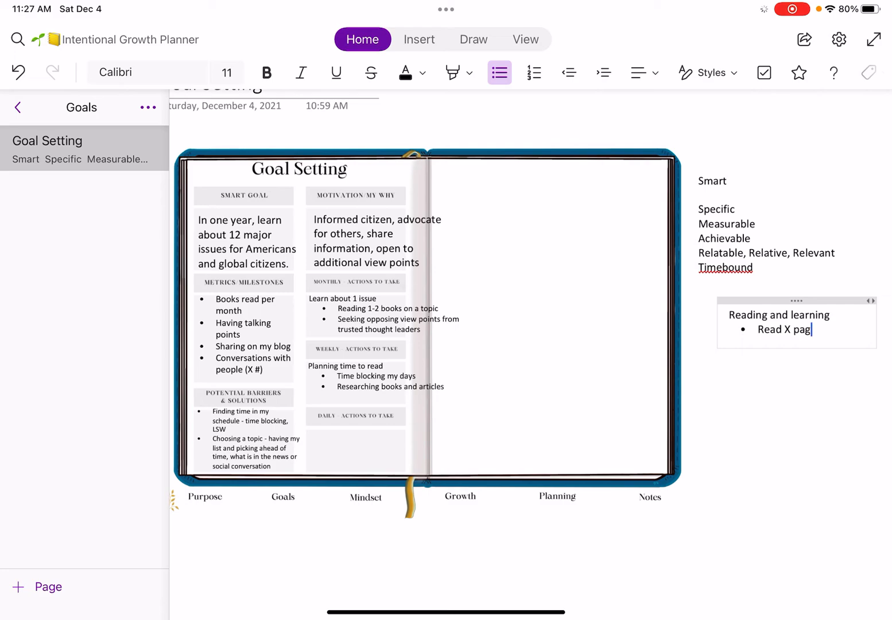
{"action": "type", "text": "es in books"}
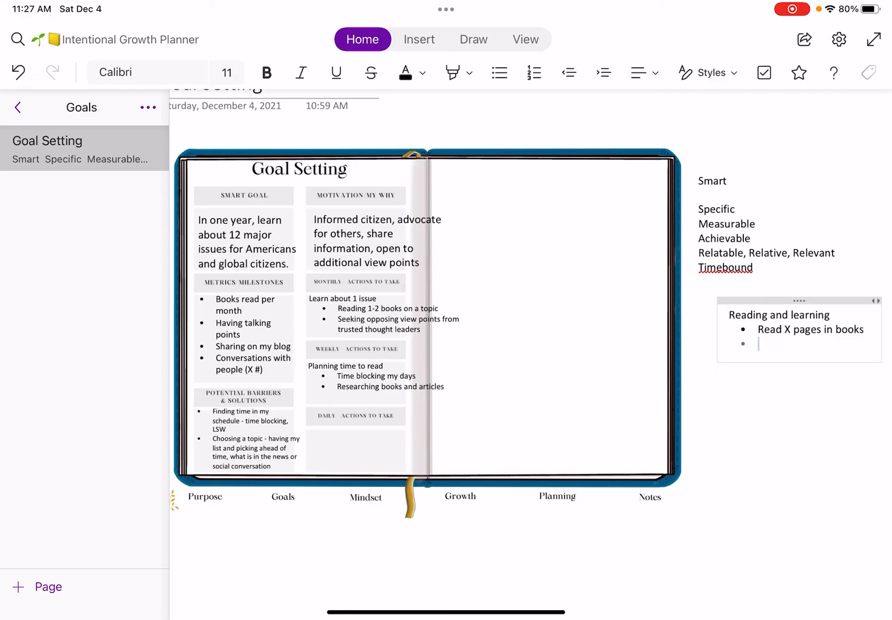
{"action": "type", "text": "Comment on social media"}
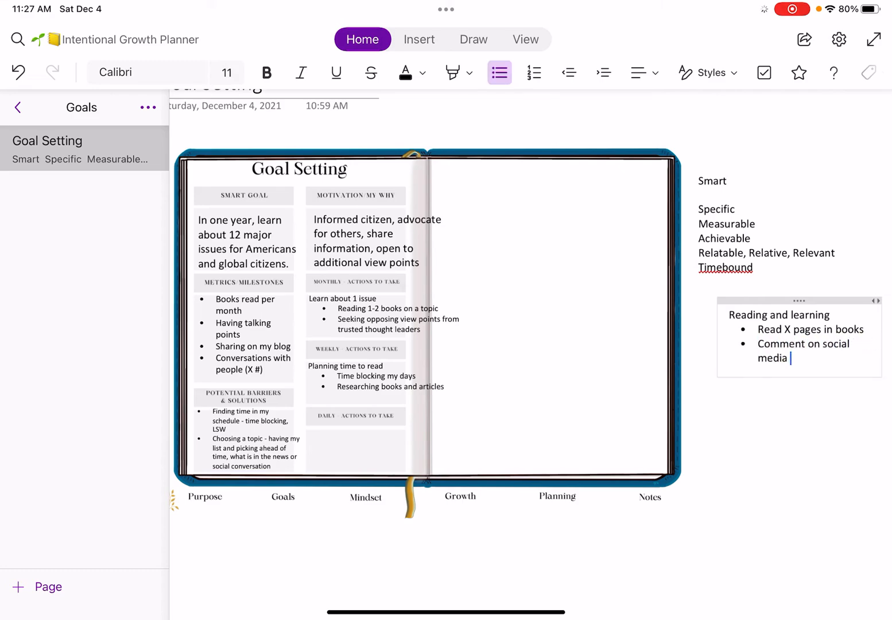
{"action": "type", "text": "to build rela"}
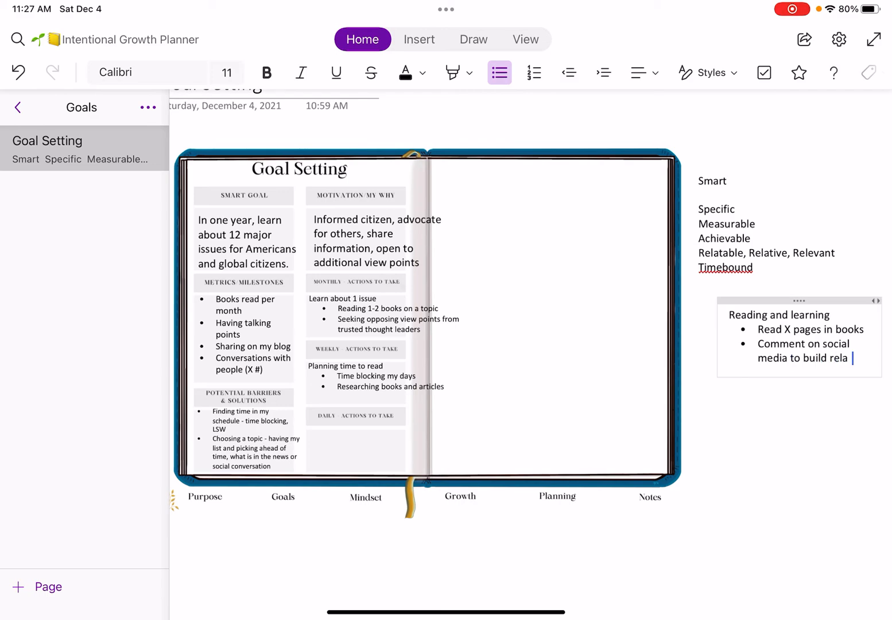
{"action": "type", "text": "tionships and learn"}
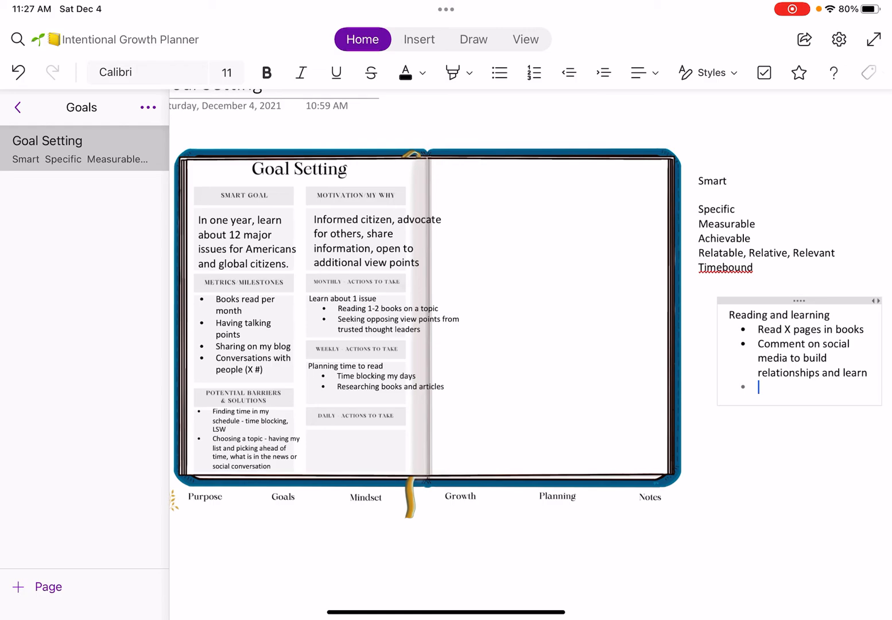
- Add the blog post or podcast episode action and shrink the list's font size to fit
{"action": "type", "text": "Writing my blog posts o"}
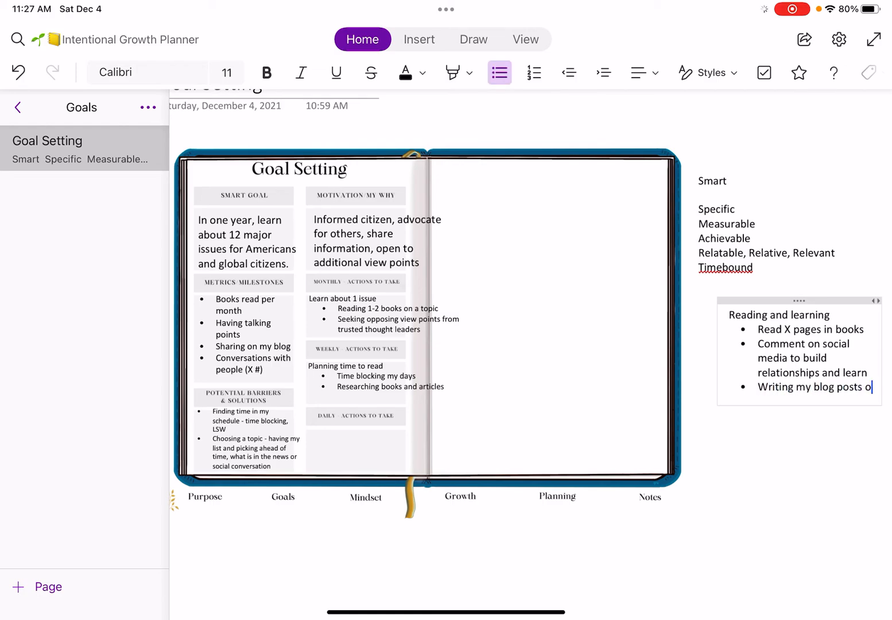
{"action": "type", "text": "r podcas"}
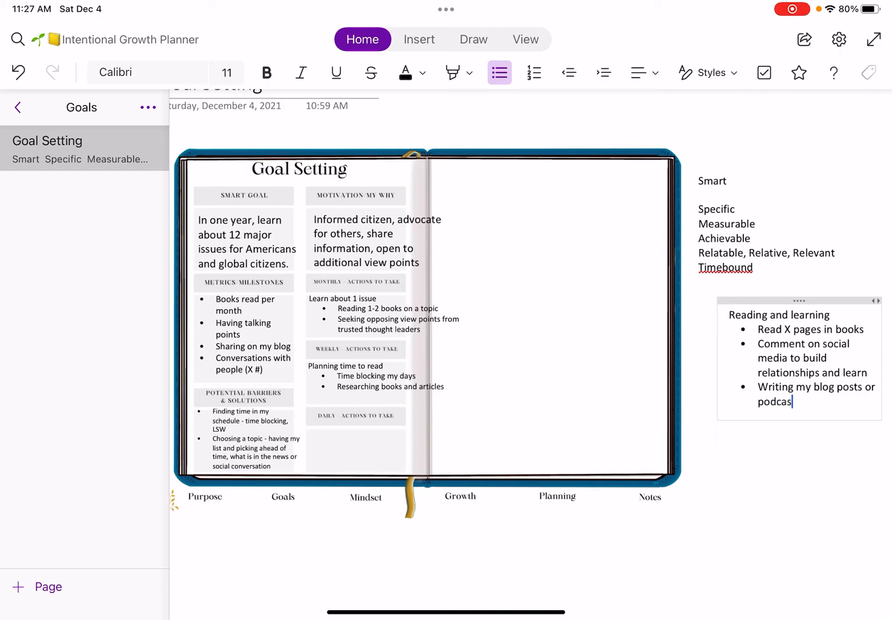
{"action": "type", "text": "epoi"}
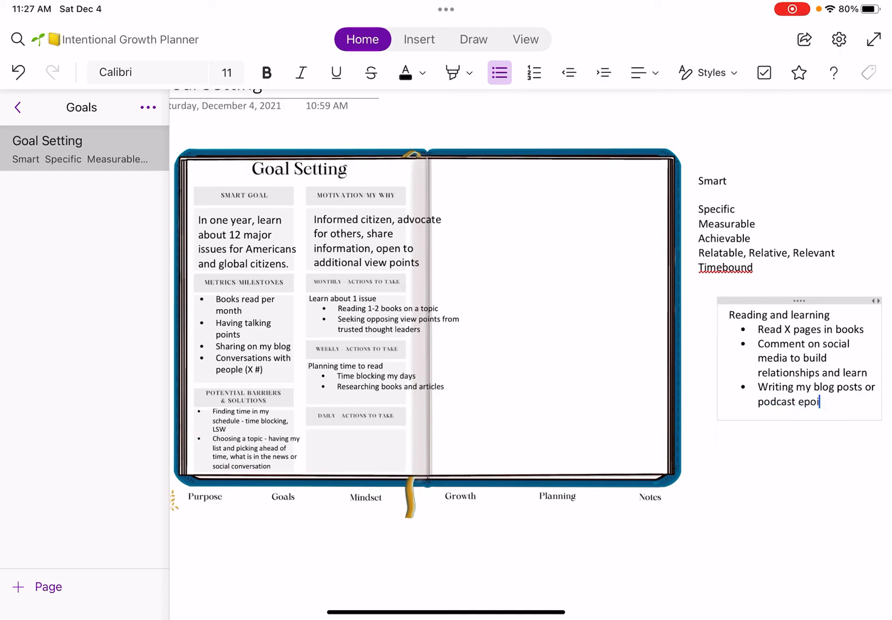
{"action": "type", "text": "sodes"}
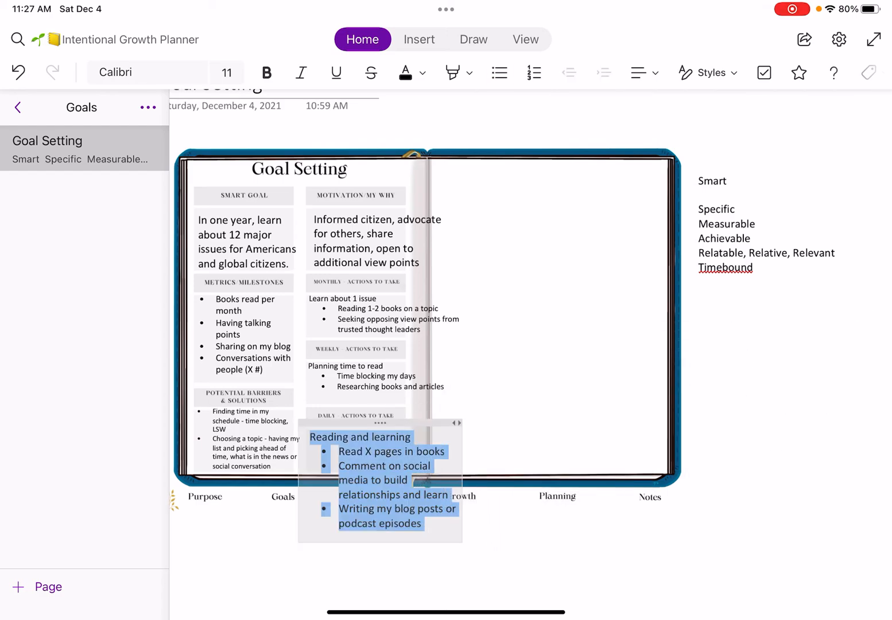
{"action": "left_click", "coordinate": [227, 72]}
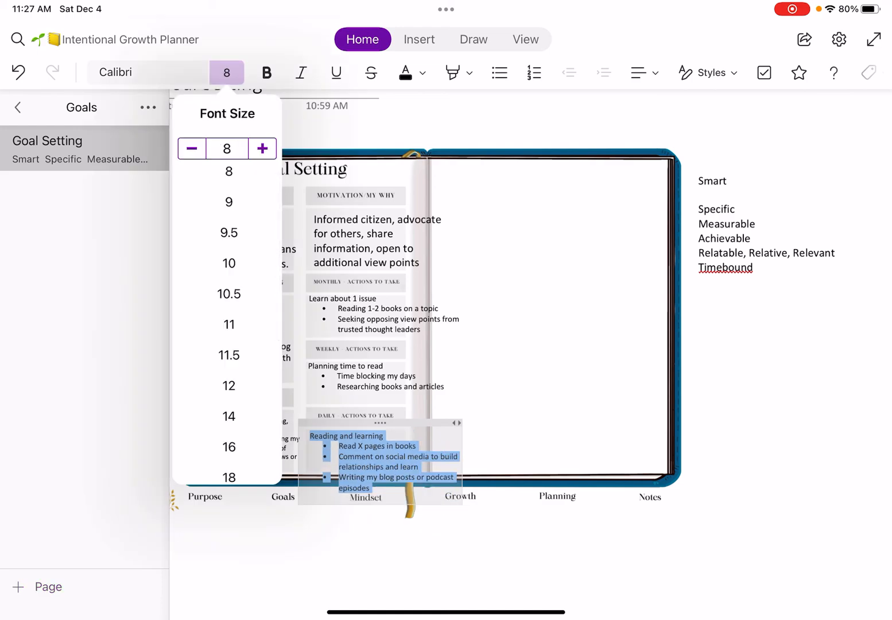
{"action": "left_click", "coordinate": [191, 148]}
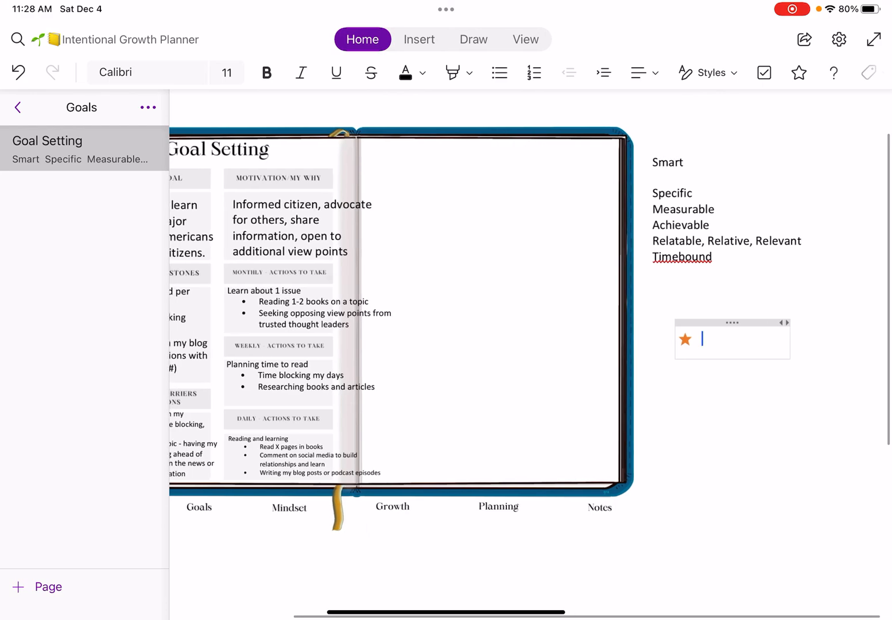
- Type the 'Milestone 1 (Dates)' heading on the right page
{"action": "type", "text": "Mile ts"}
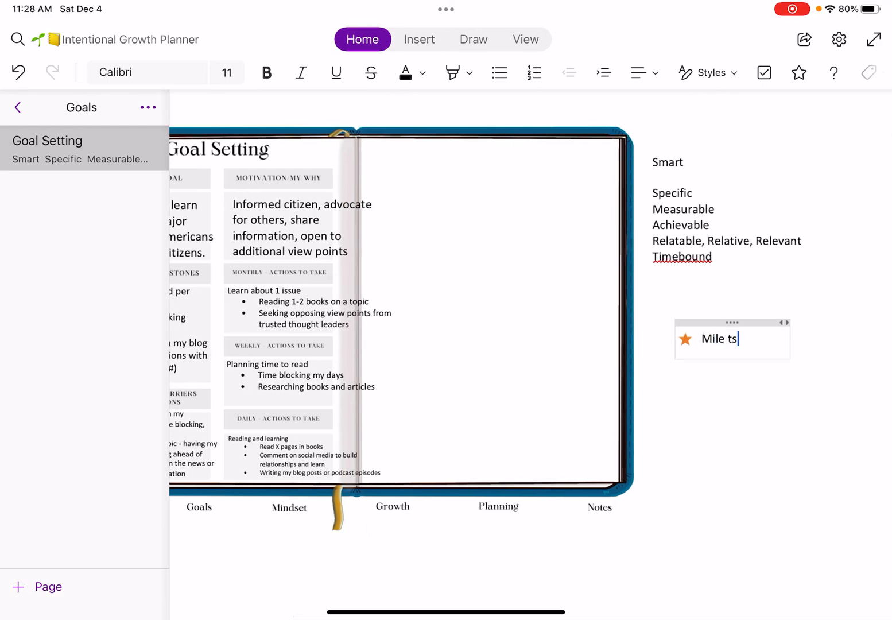
{"action": "type", "text": "Milestone 1"}
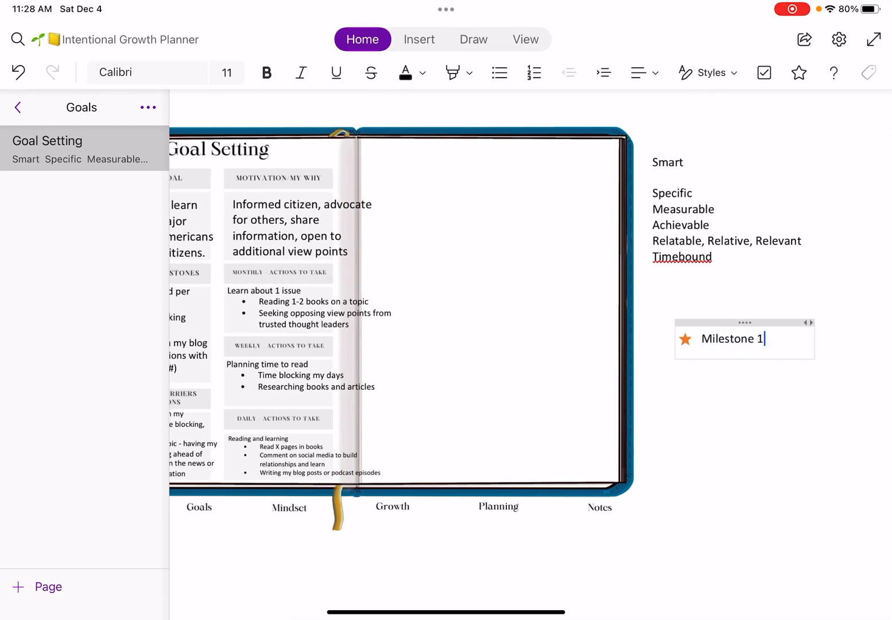
{"action": "type", "text": "(ates"}
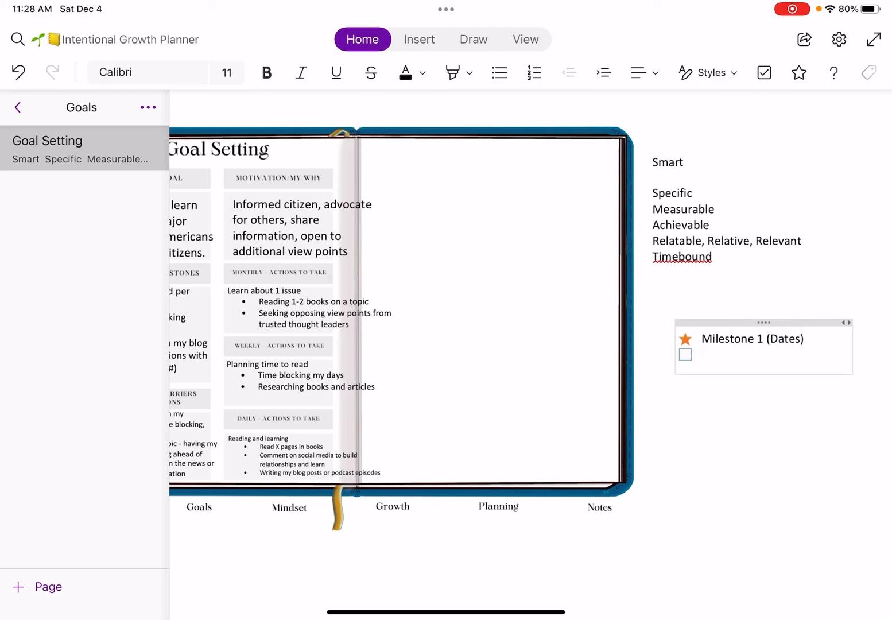
- Add an indented, checked 'Item 1' to-do and begin a question-tagged note
{"action": "left_click", "coordinate": [735, 355]}
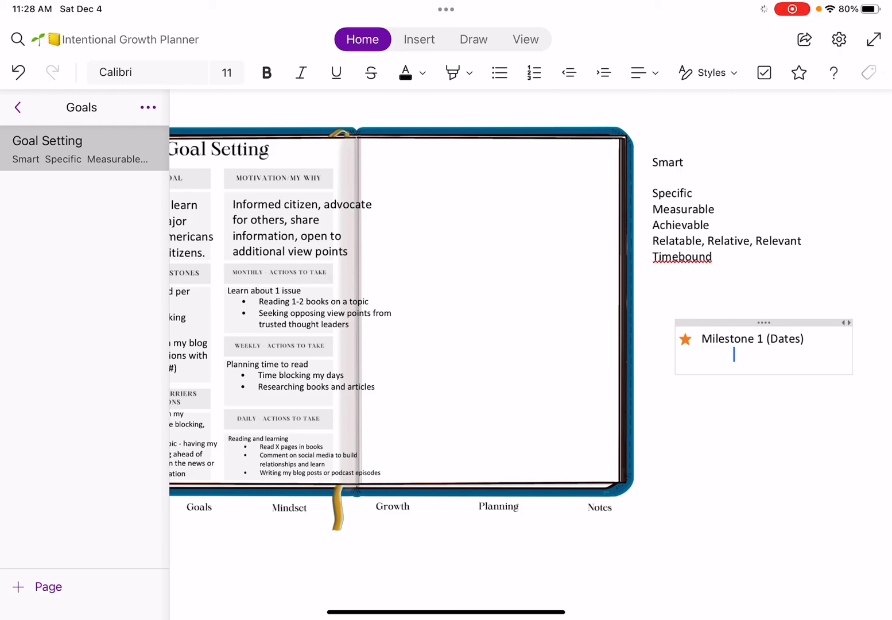
{"action": "left_click", "coordinate": [764, 73]}
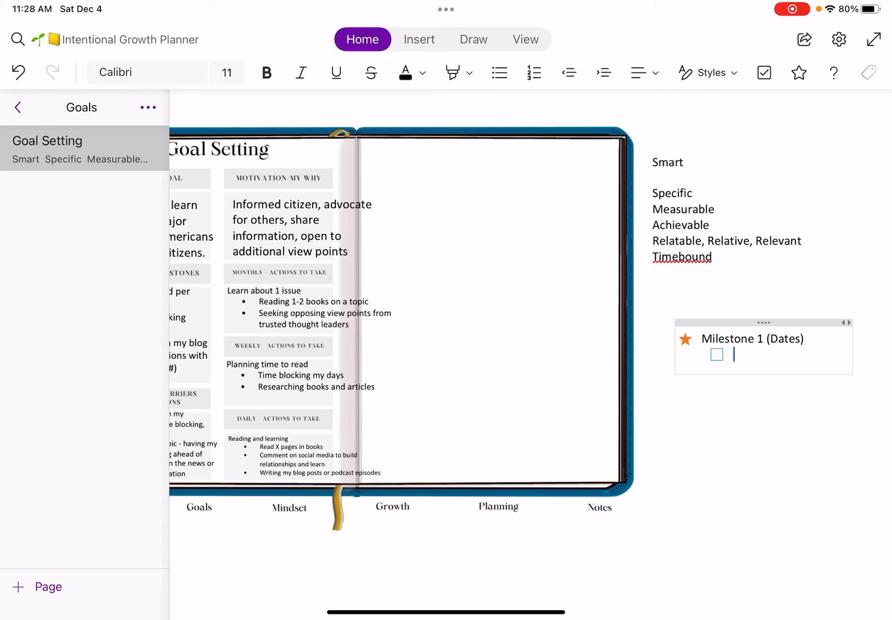
{"action": "type", "text": "Item i"}
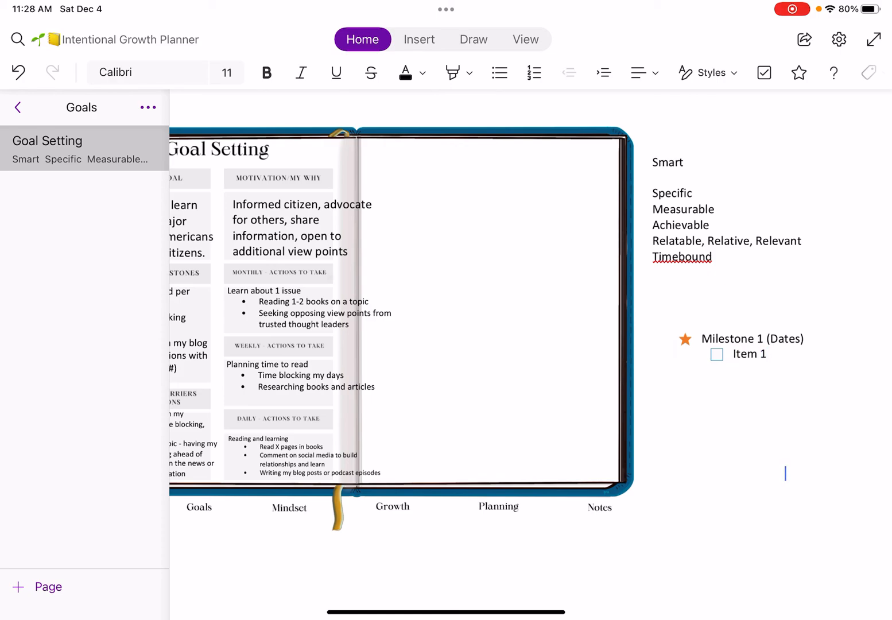
{"action": "left_click", "coordinate": [717, 354]}
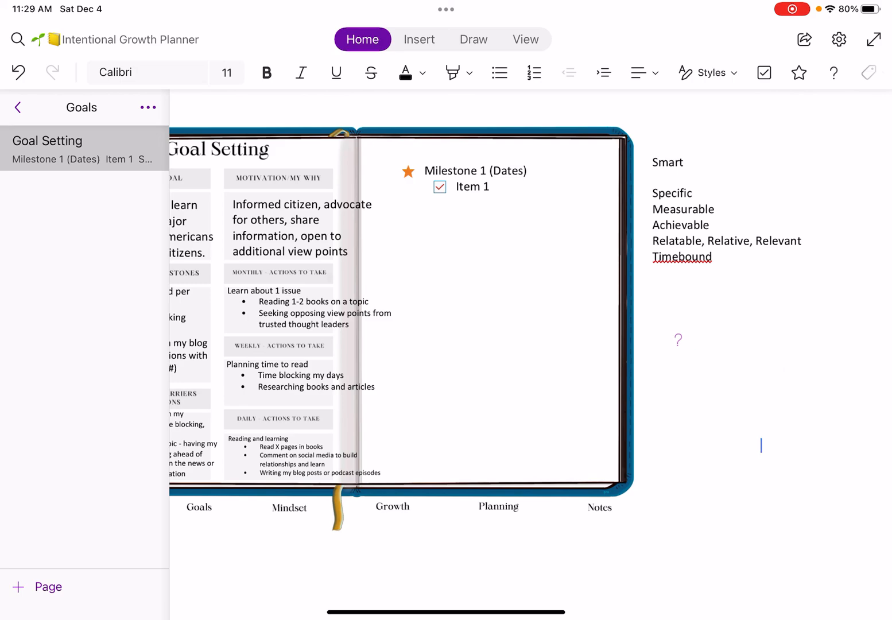
{"action": "left_click", "coordinate": [679, 339]}
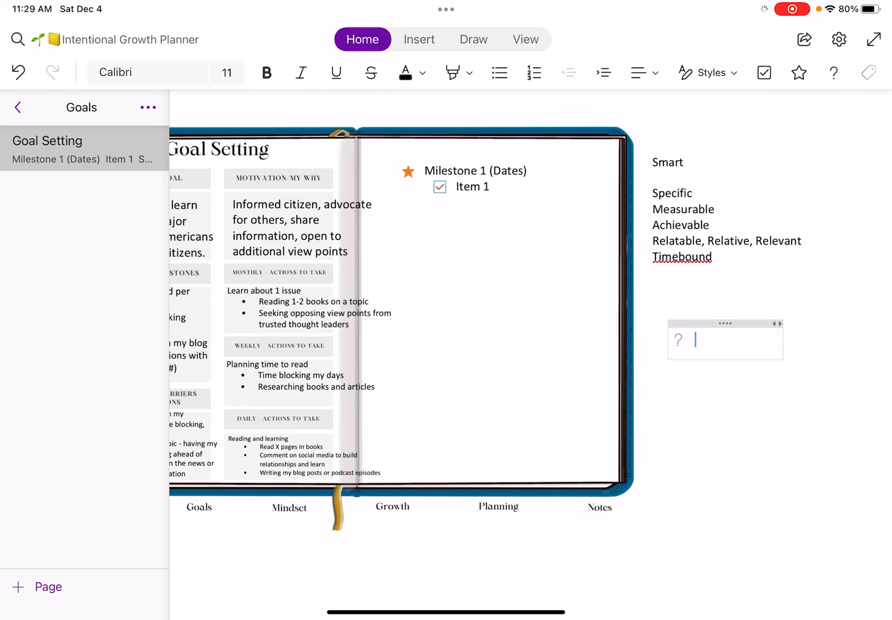